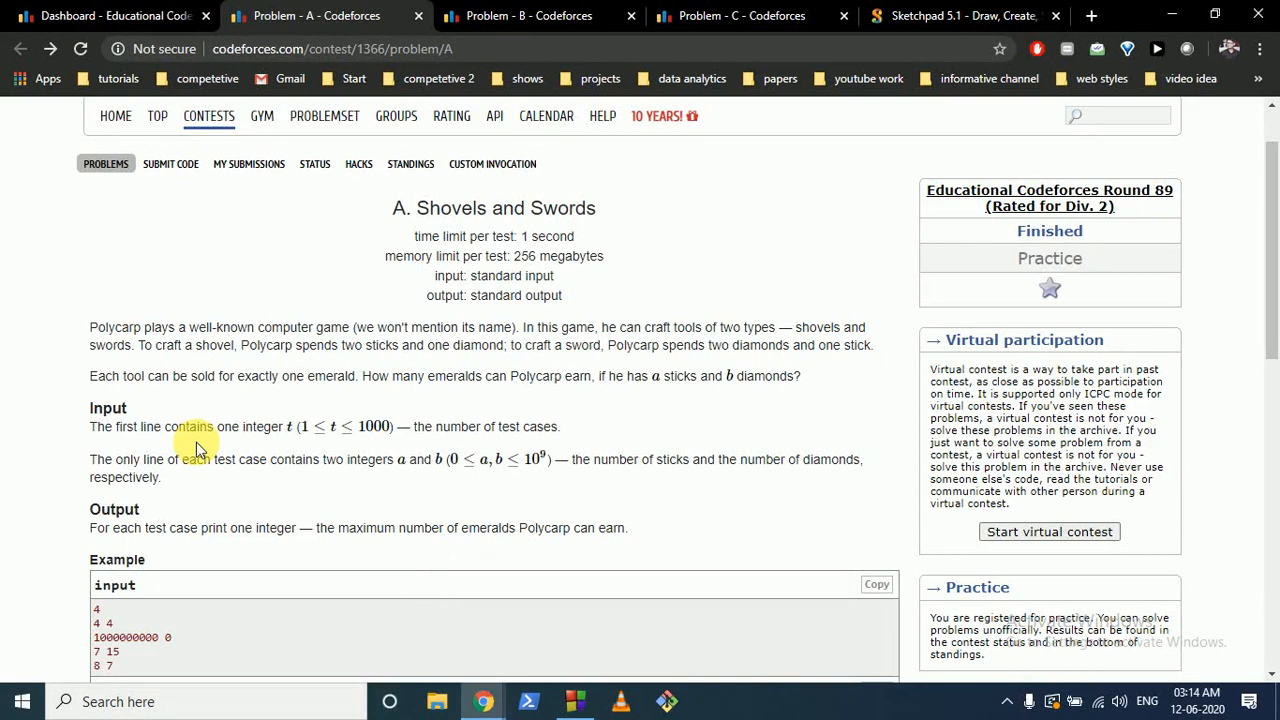
mouse_move(504, 414)
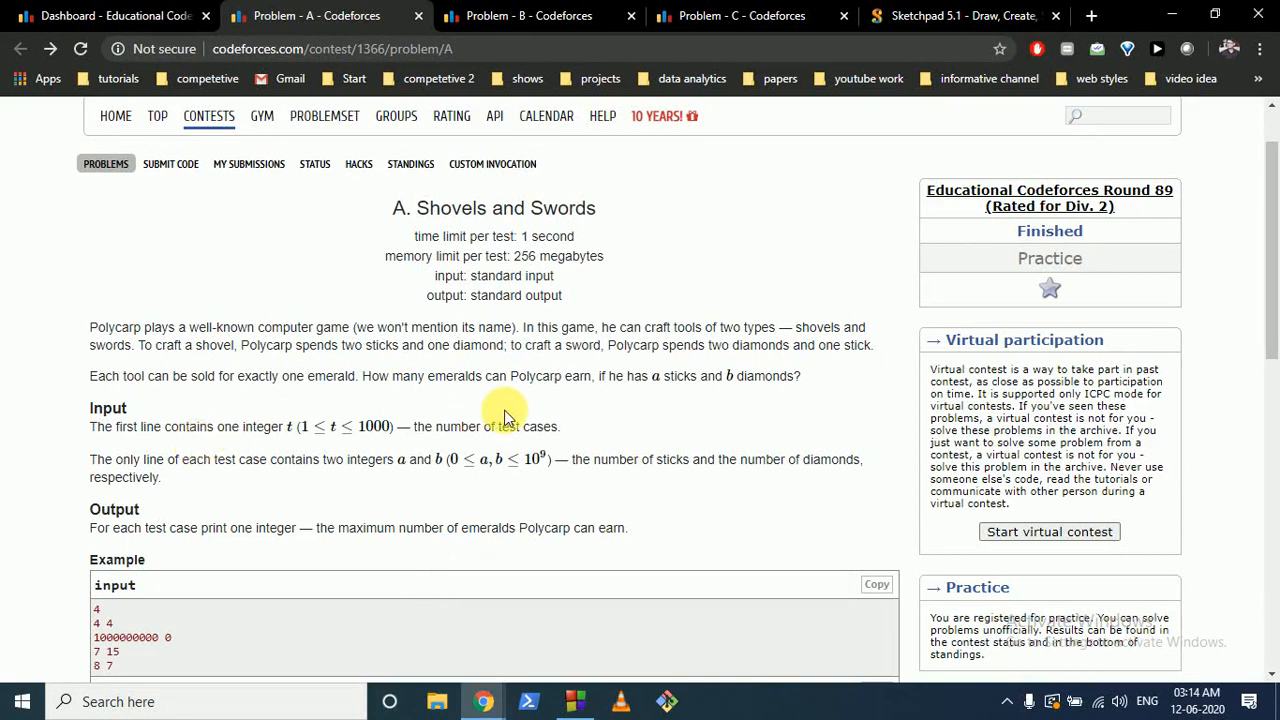
mouse_move(362, 248)
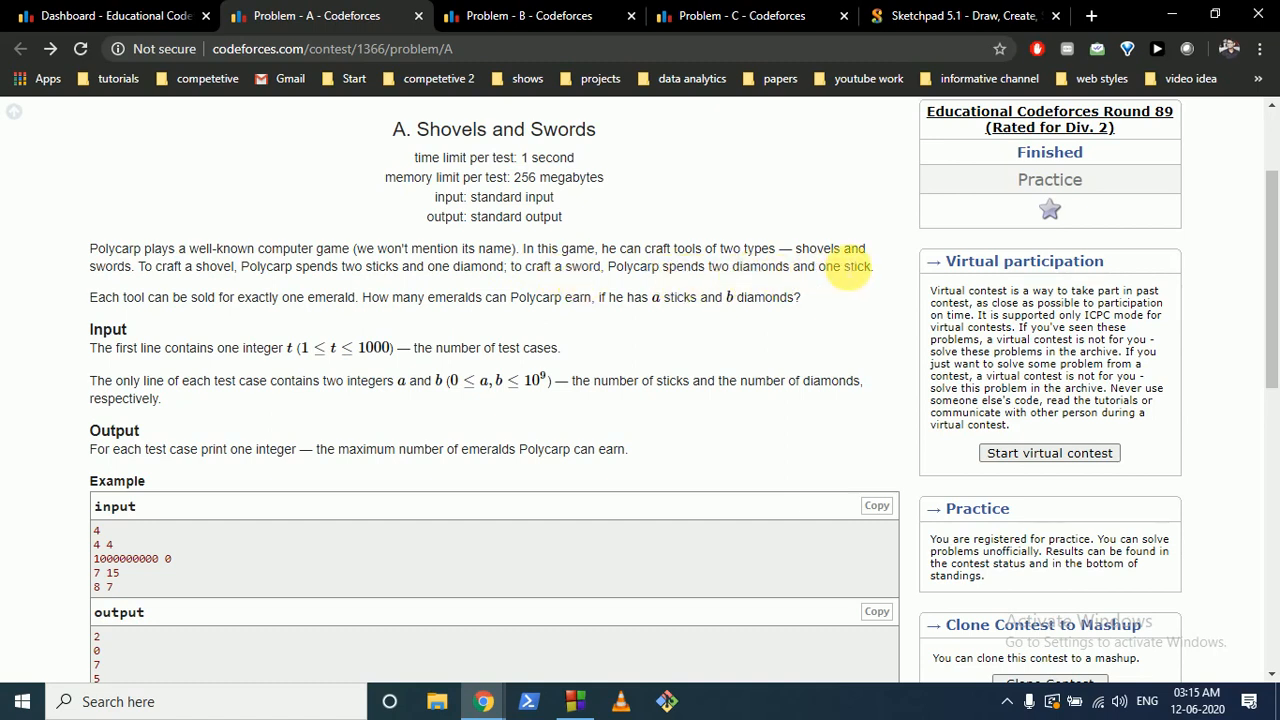
mouse_move(116, 308)
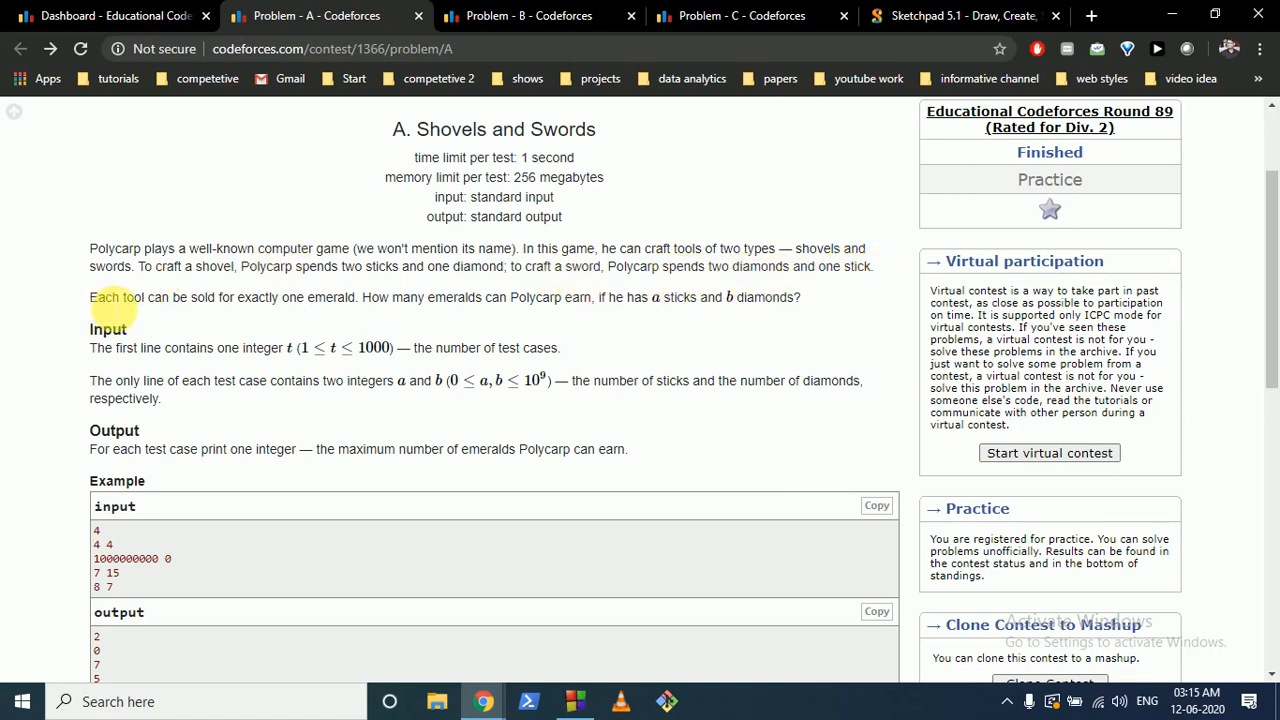
mouse_move(360, 304)
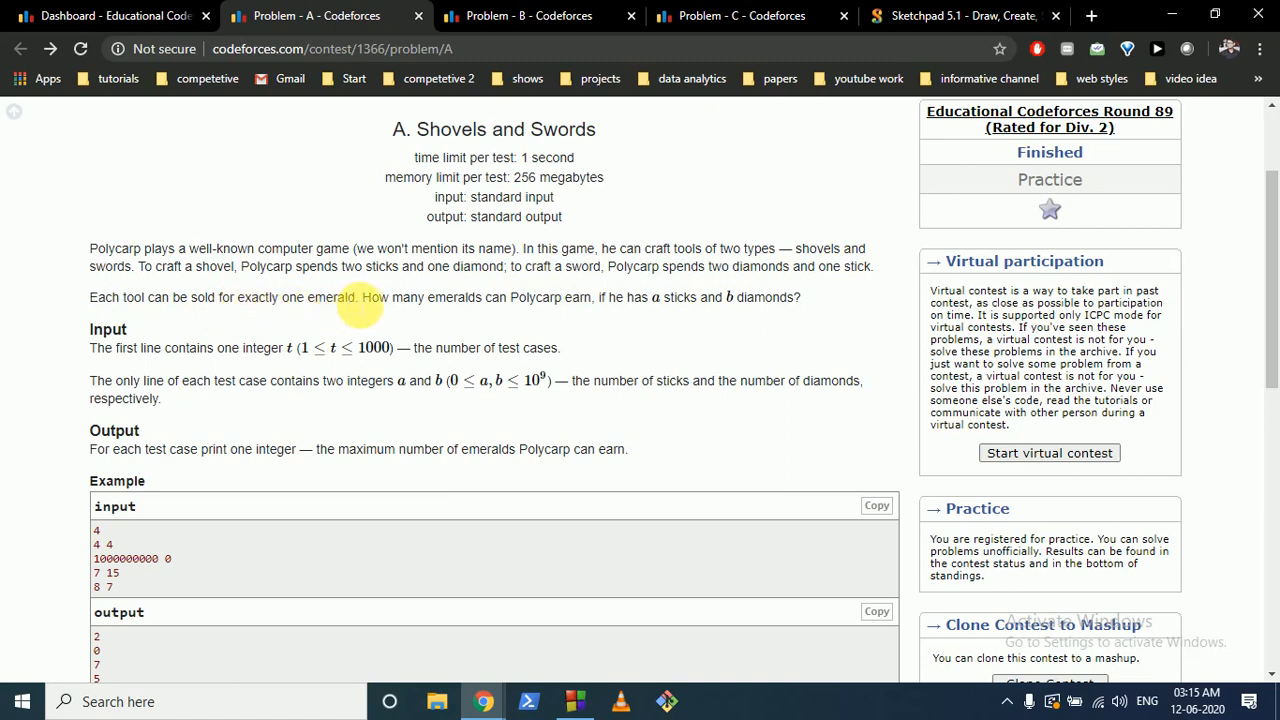
mouse_move(588, 302)
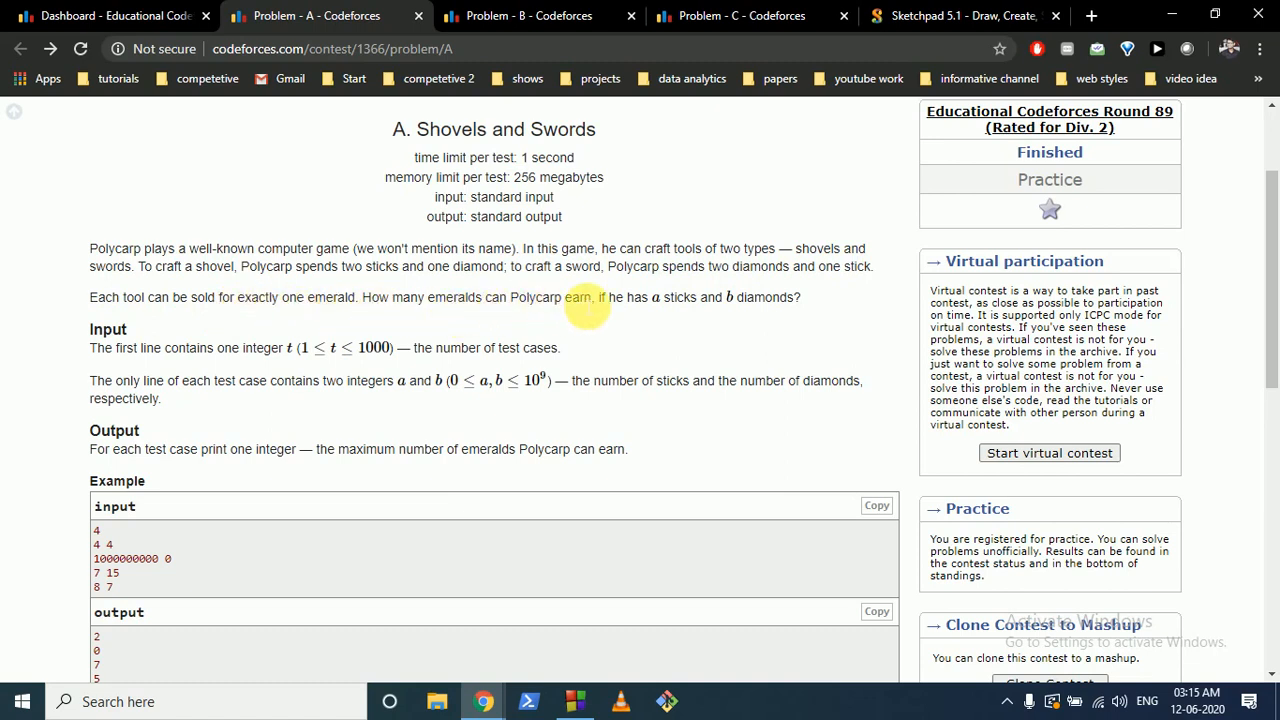
mouse_move(780, 308)
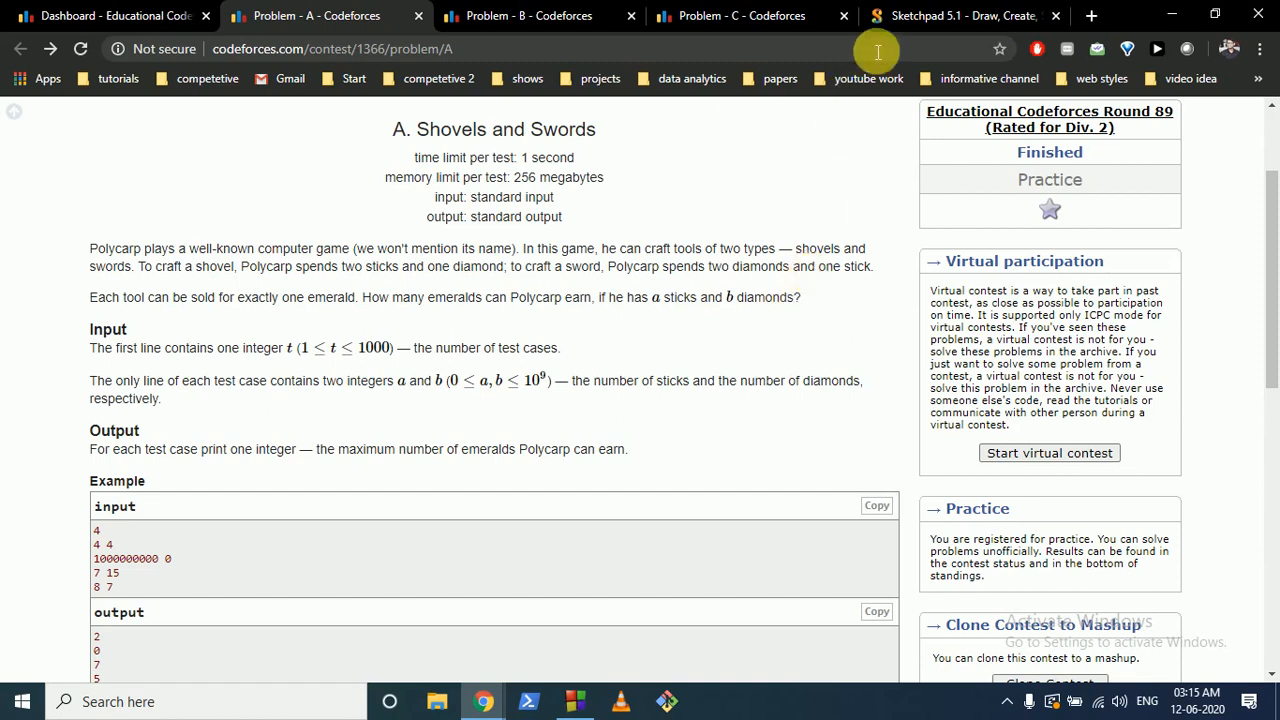
Step: Handwrite the sample pairs 5 7, 2 100, 100 2 and an 8, checking the Codeforces sample input
left_click(964, 16)
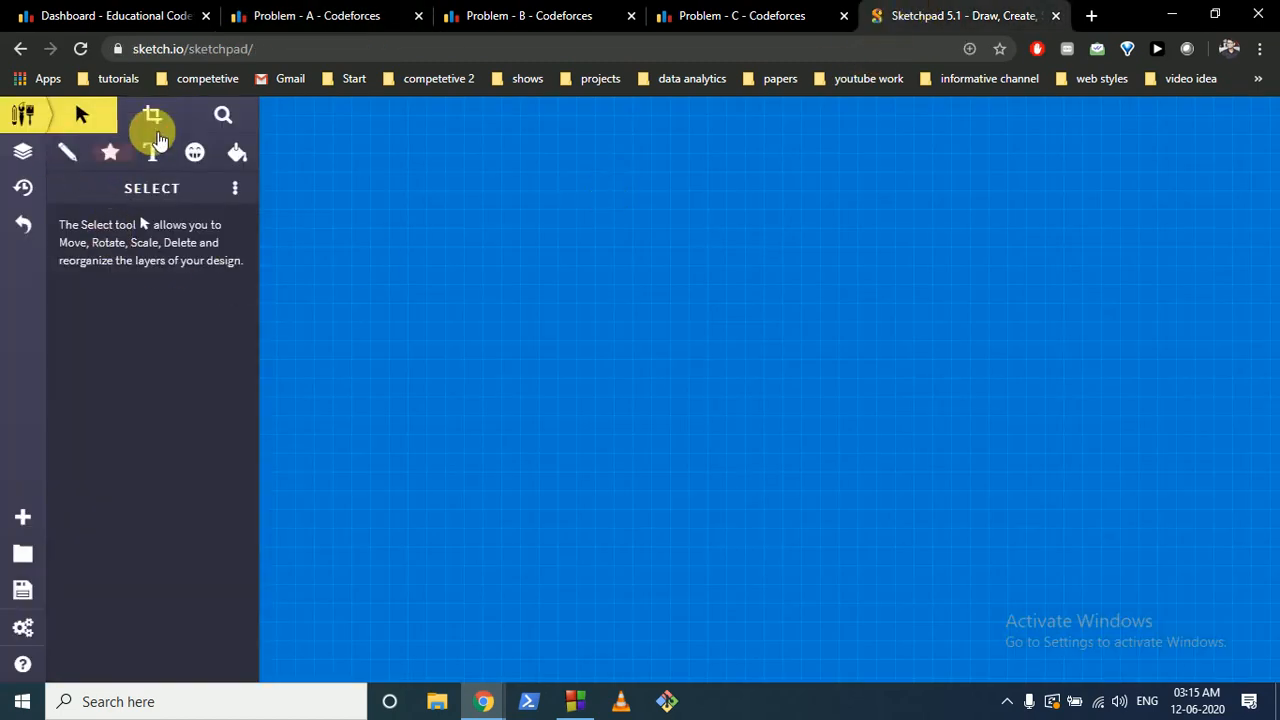
left_click(316, 16)
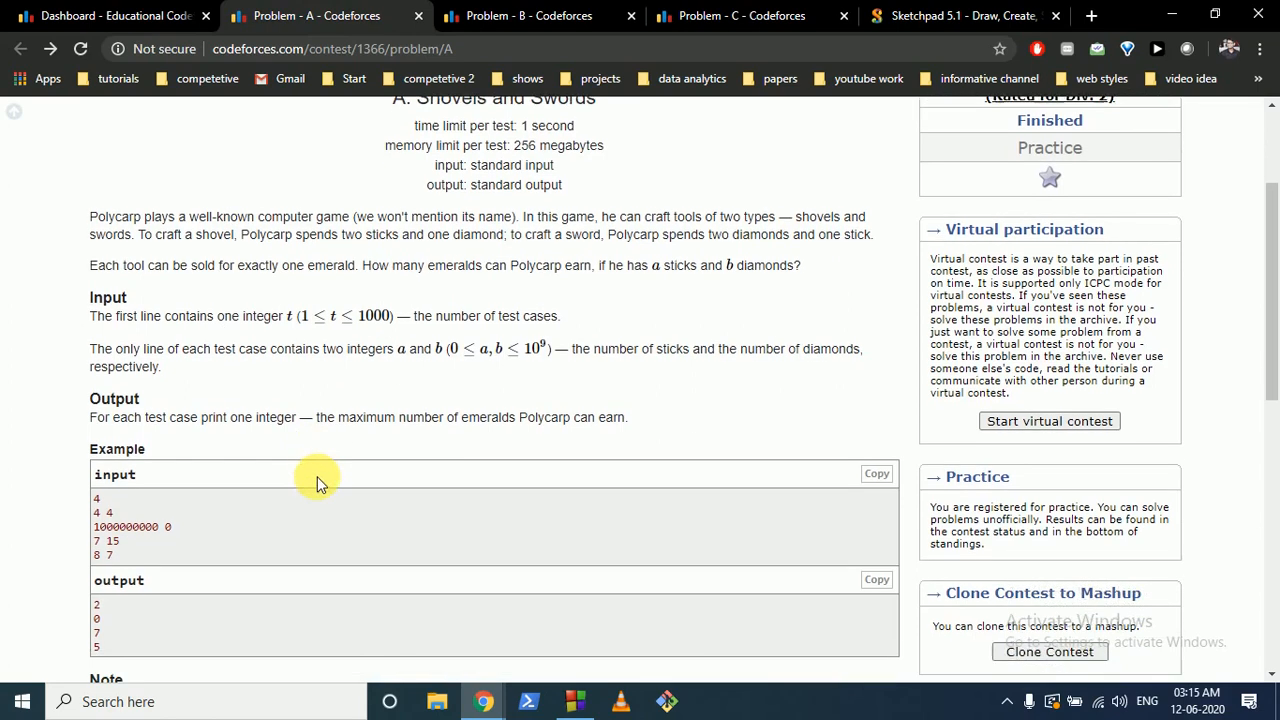
left_click(964, 16)
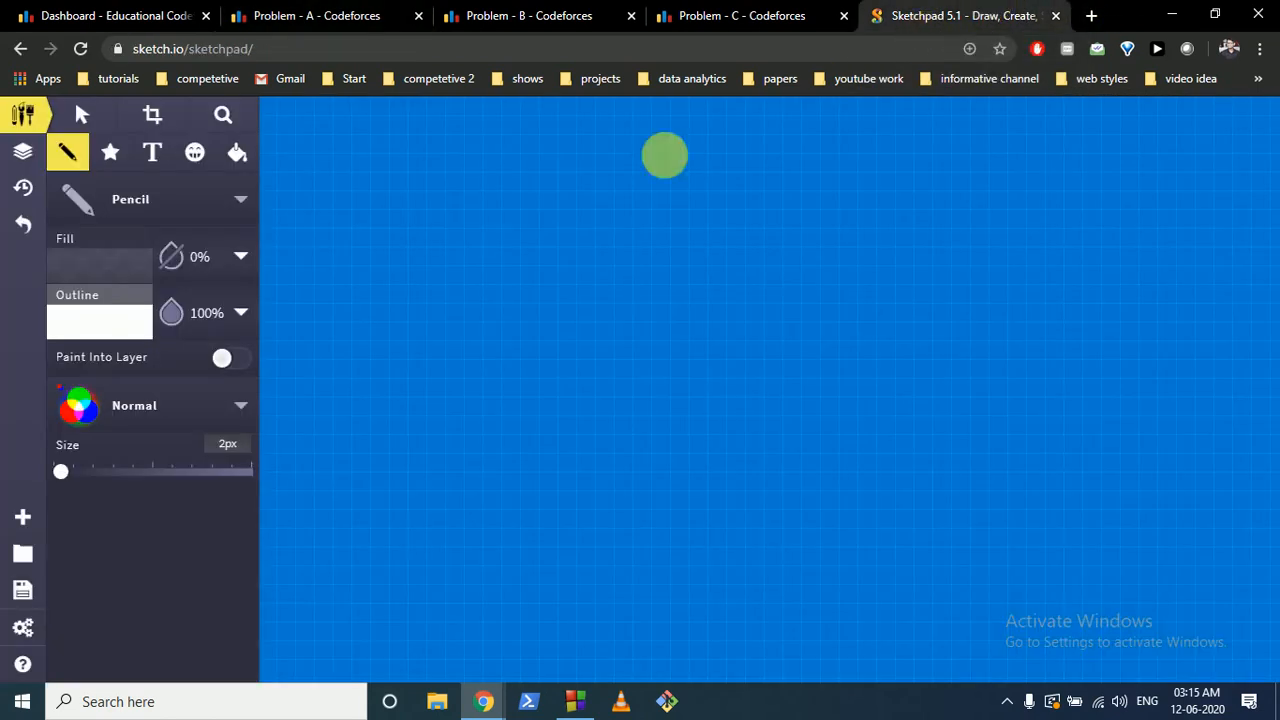
left_click_drag(664, 156, 400, 198)
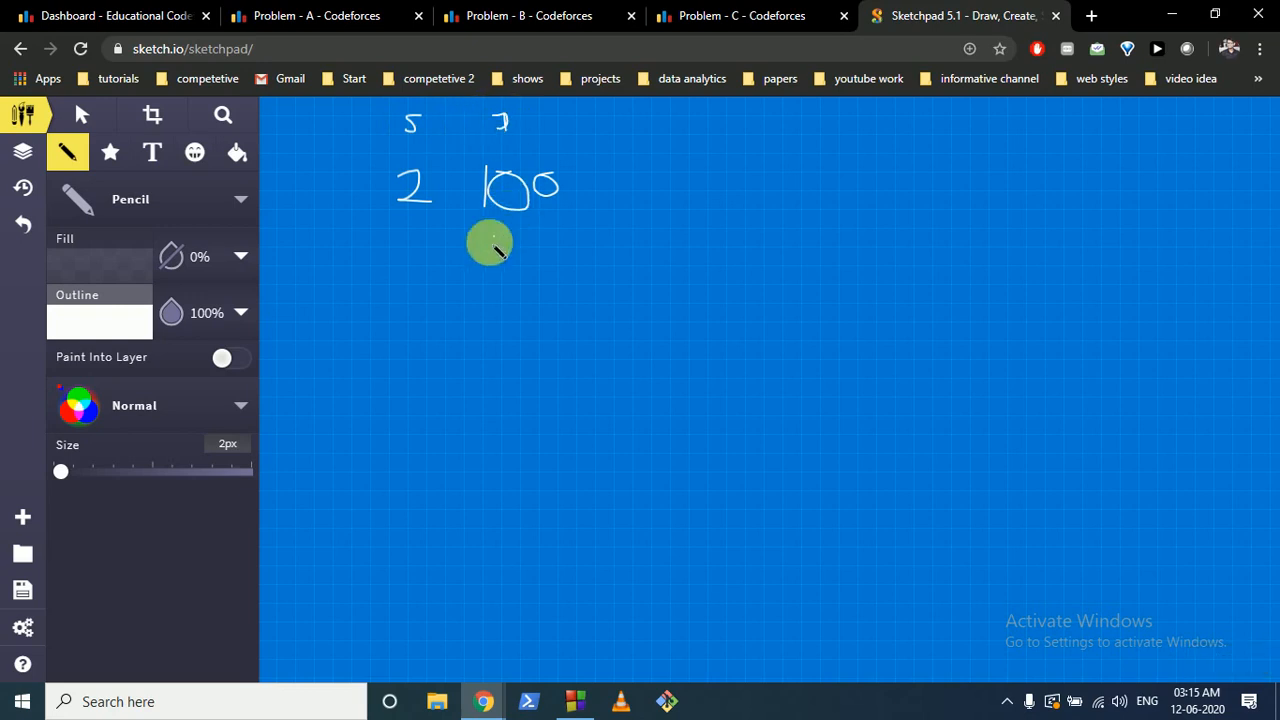
left_click_drag(490, 244, 392, 300)
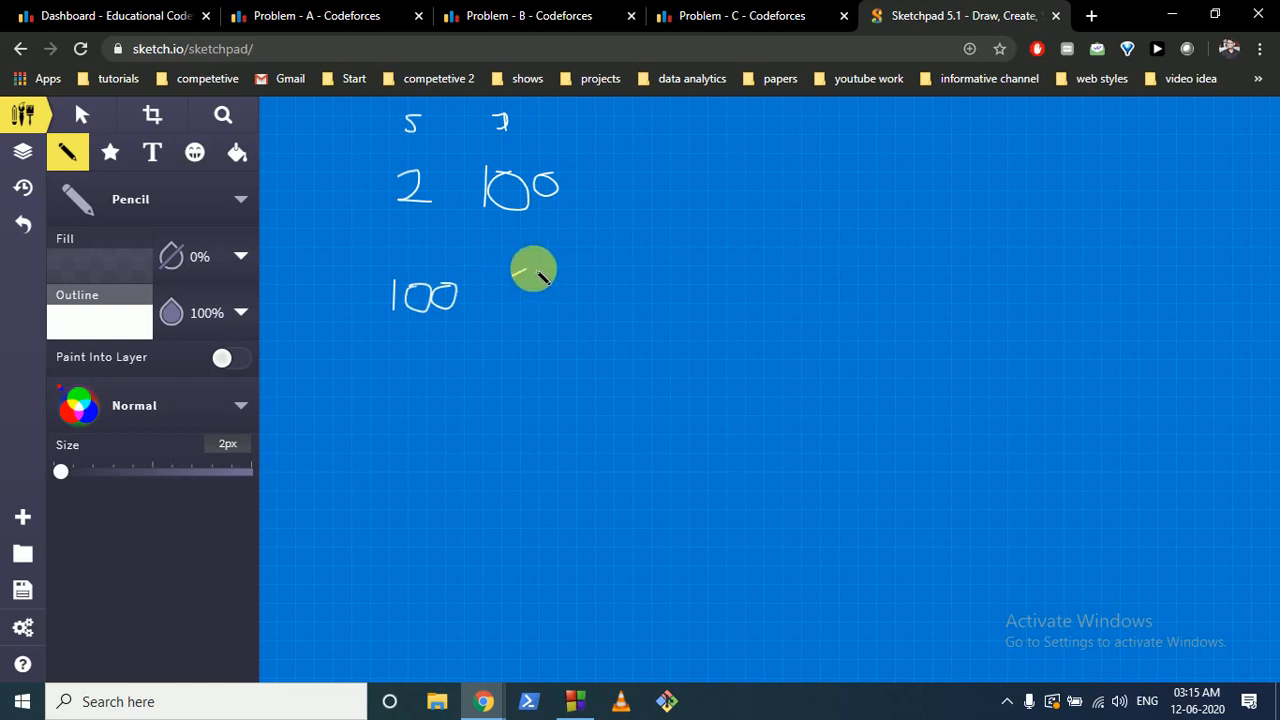
left_click(310, 16)
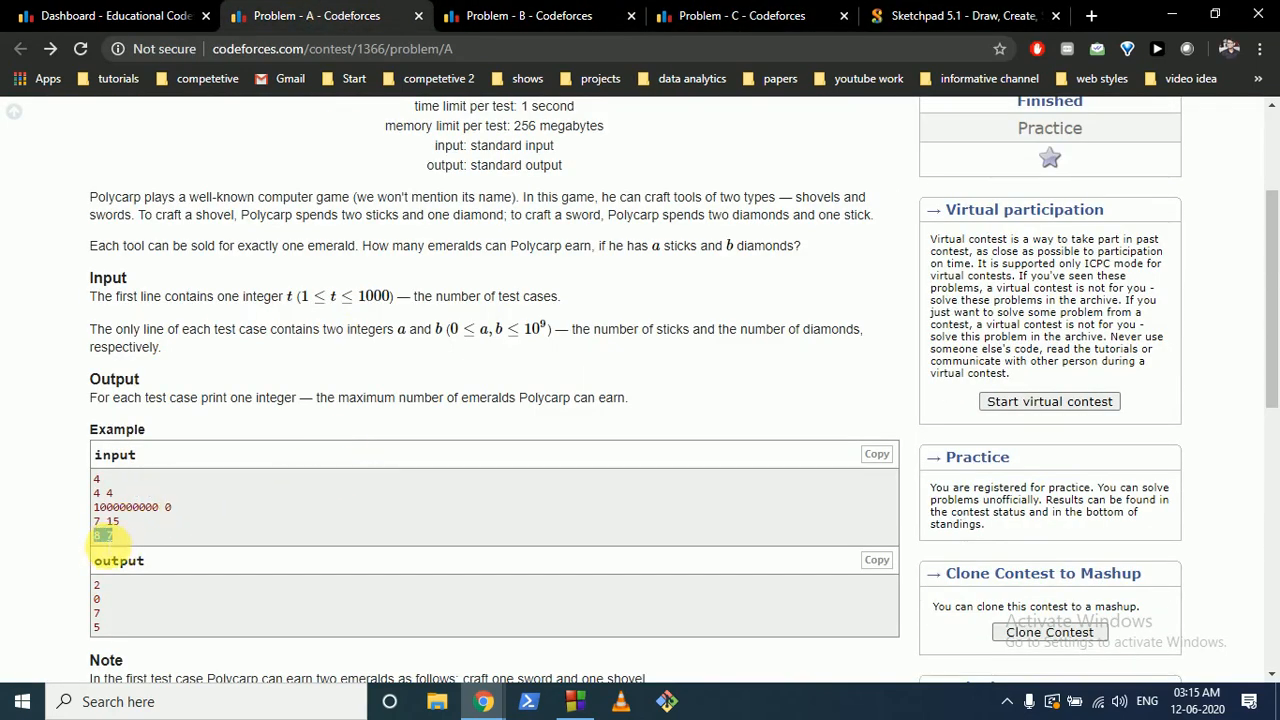
left_click(960, 16)
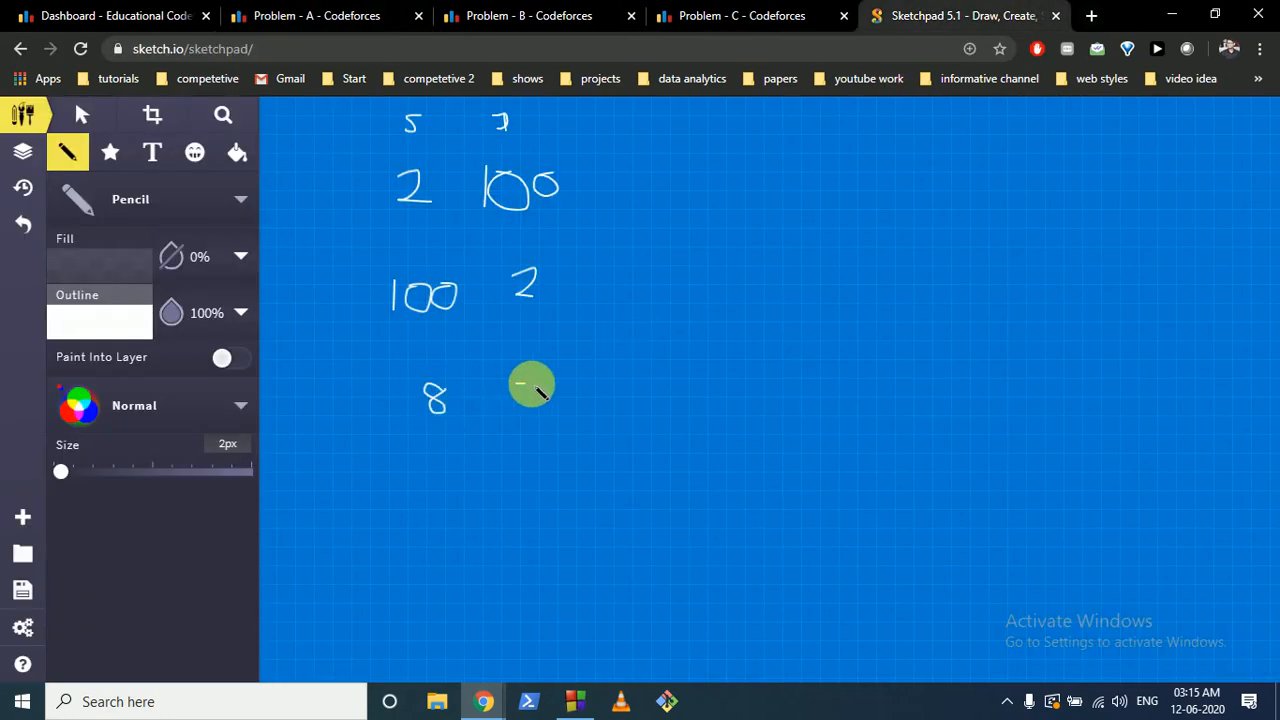
Step: Write 7 beside the 8 and the answer 2 beside the first test case
left_click_drag(510, 376, 540, 414)
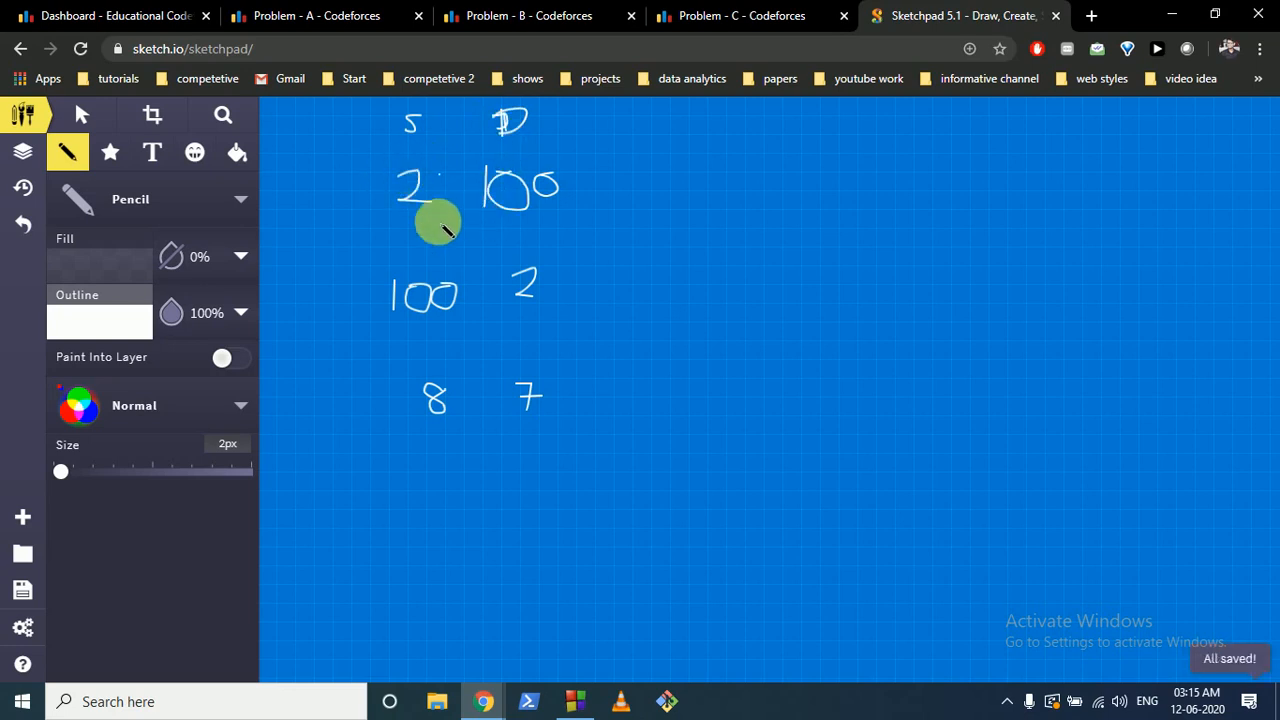
mouse_move(504, 192)
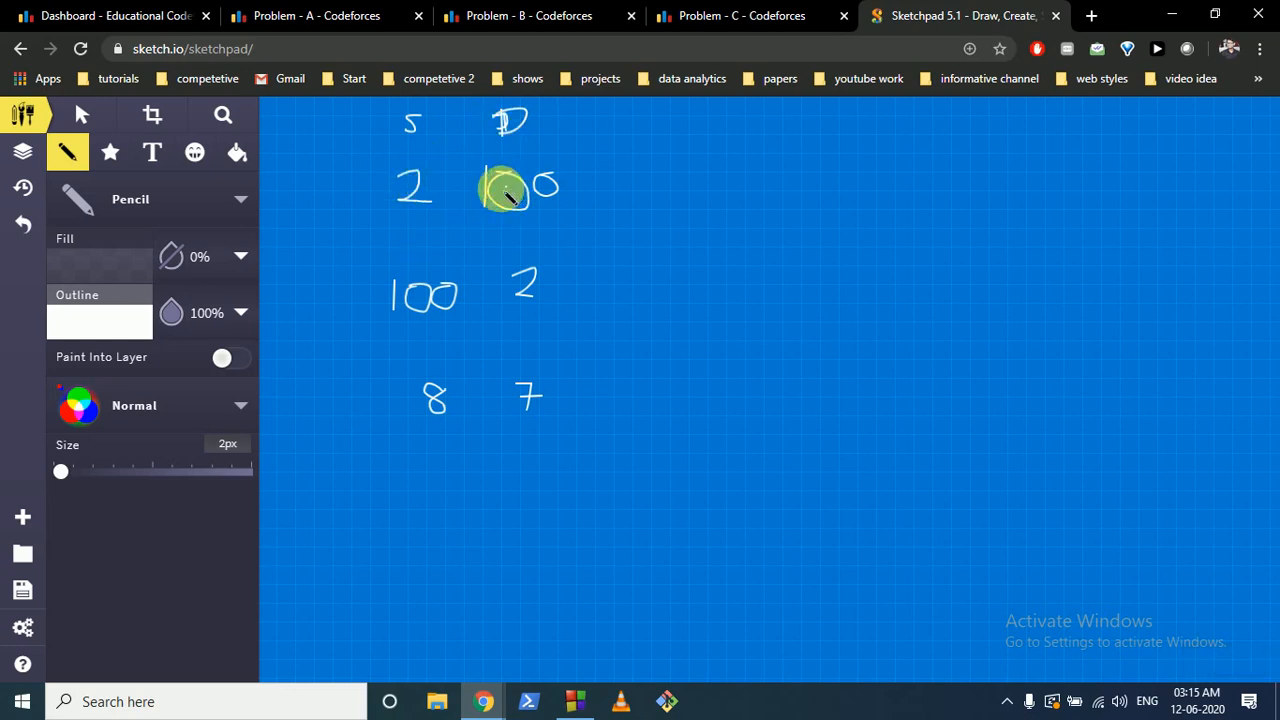
mouse_move(684, 184)
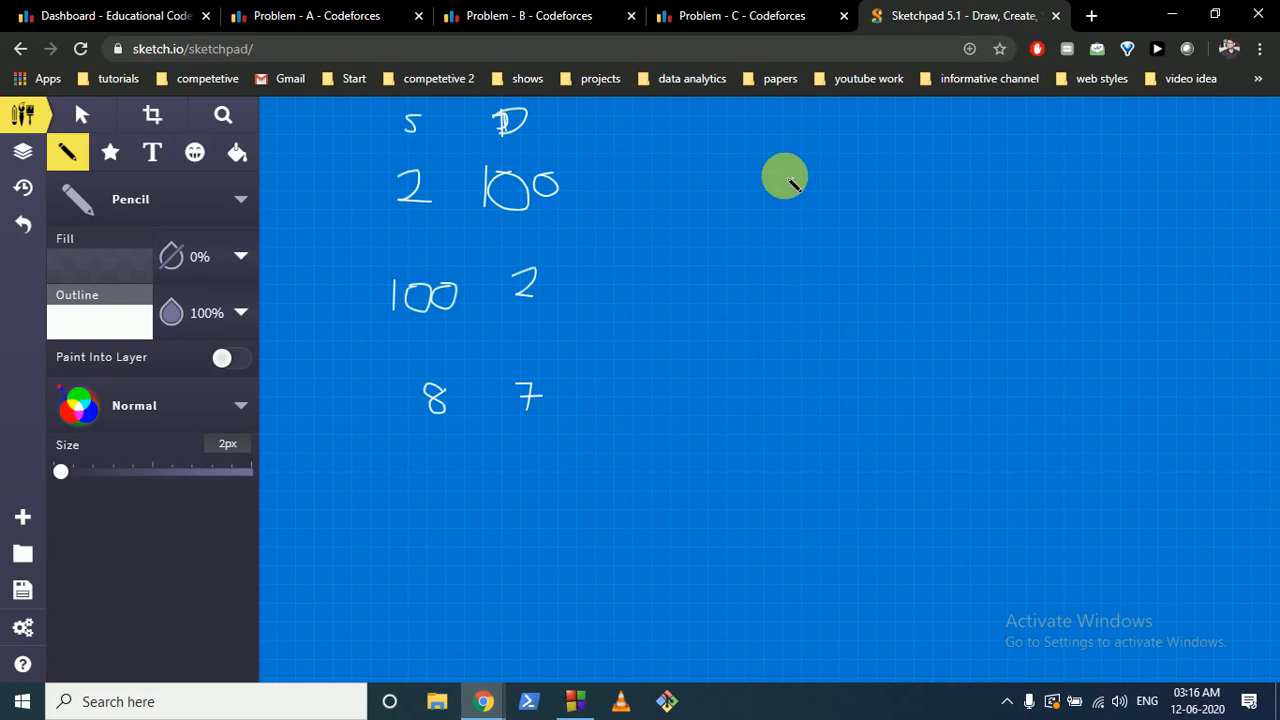
left_click_drag(796, 180, 784, 190)
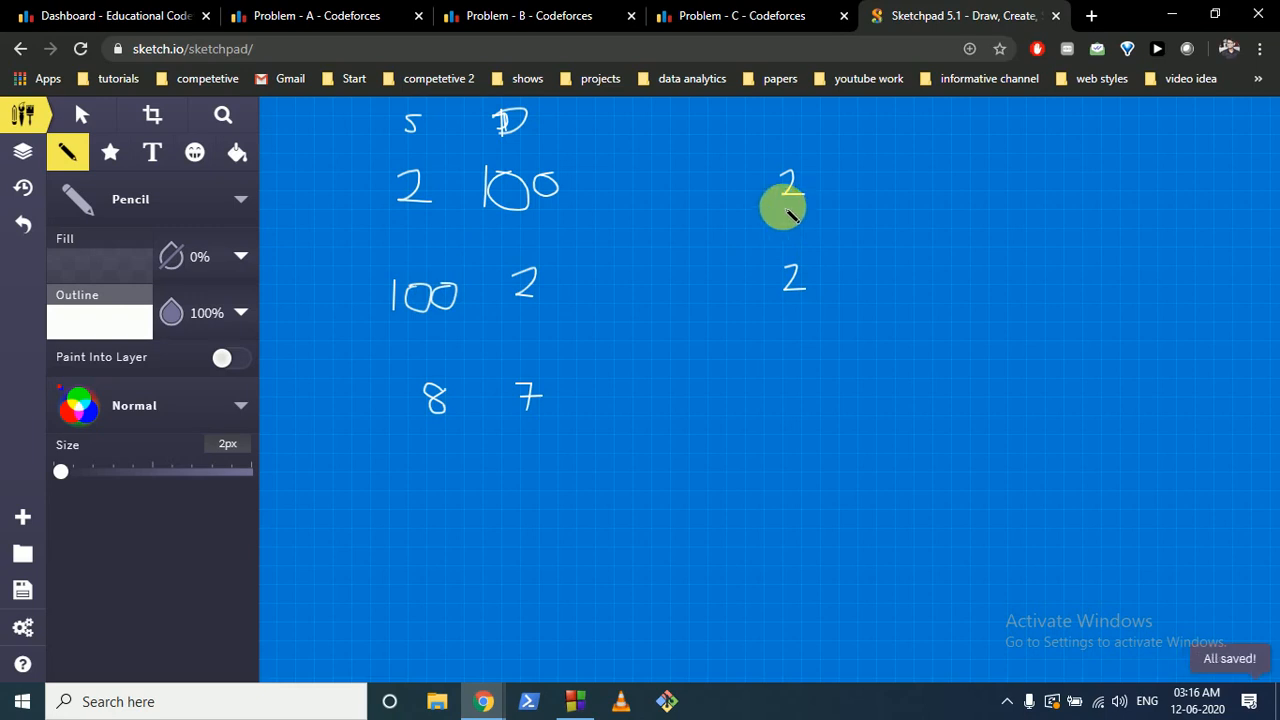
mouse_move(412, 206)
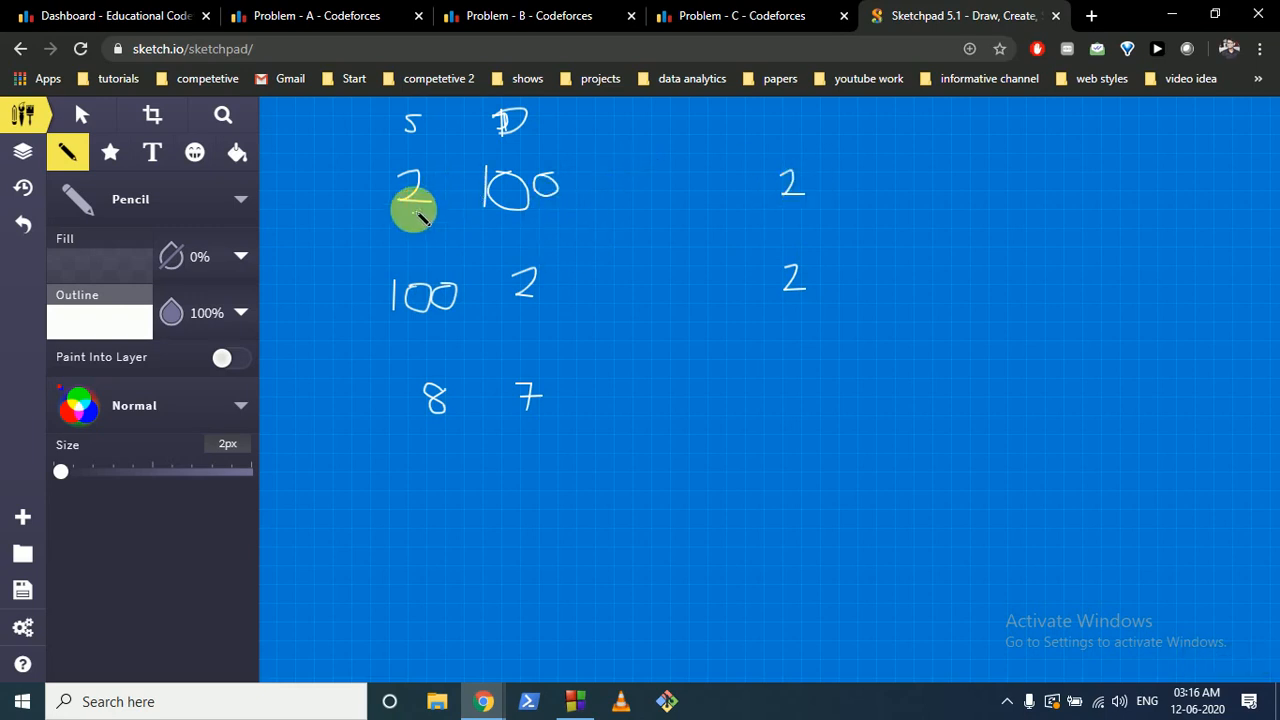
mouse_move(424, 190)
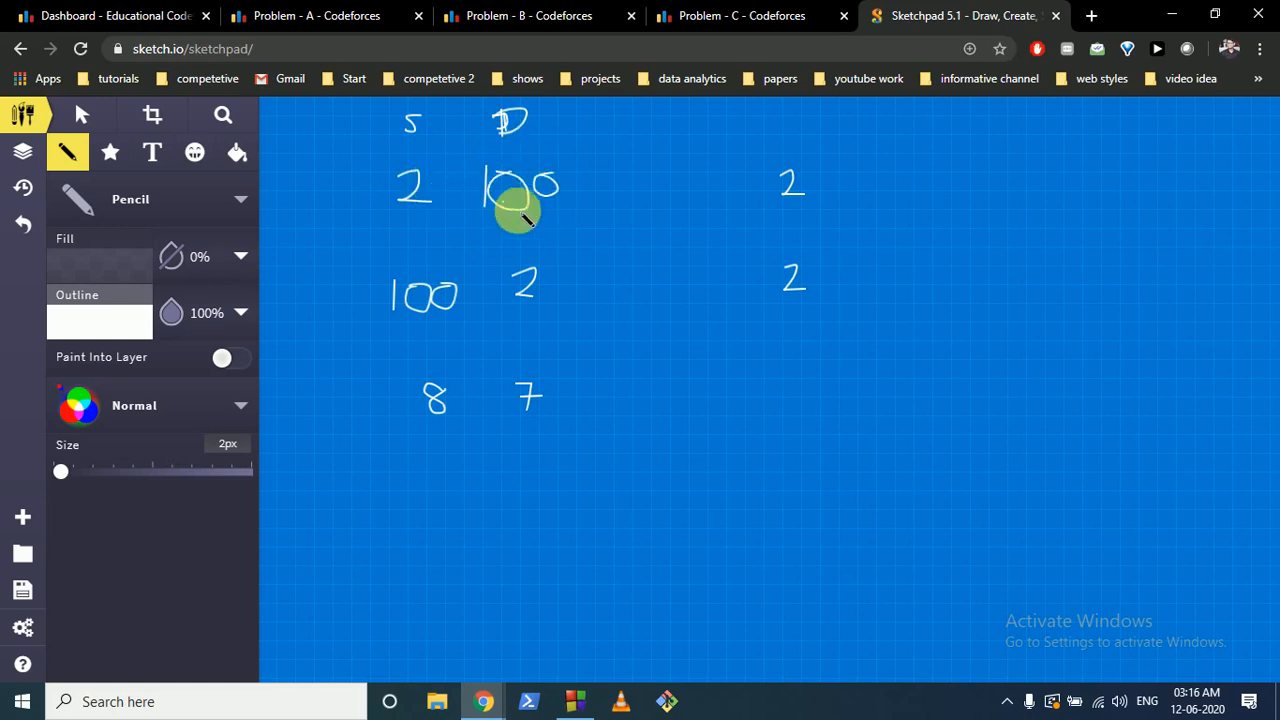
mouse_move(424, 224)
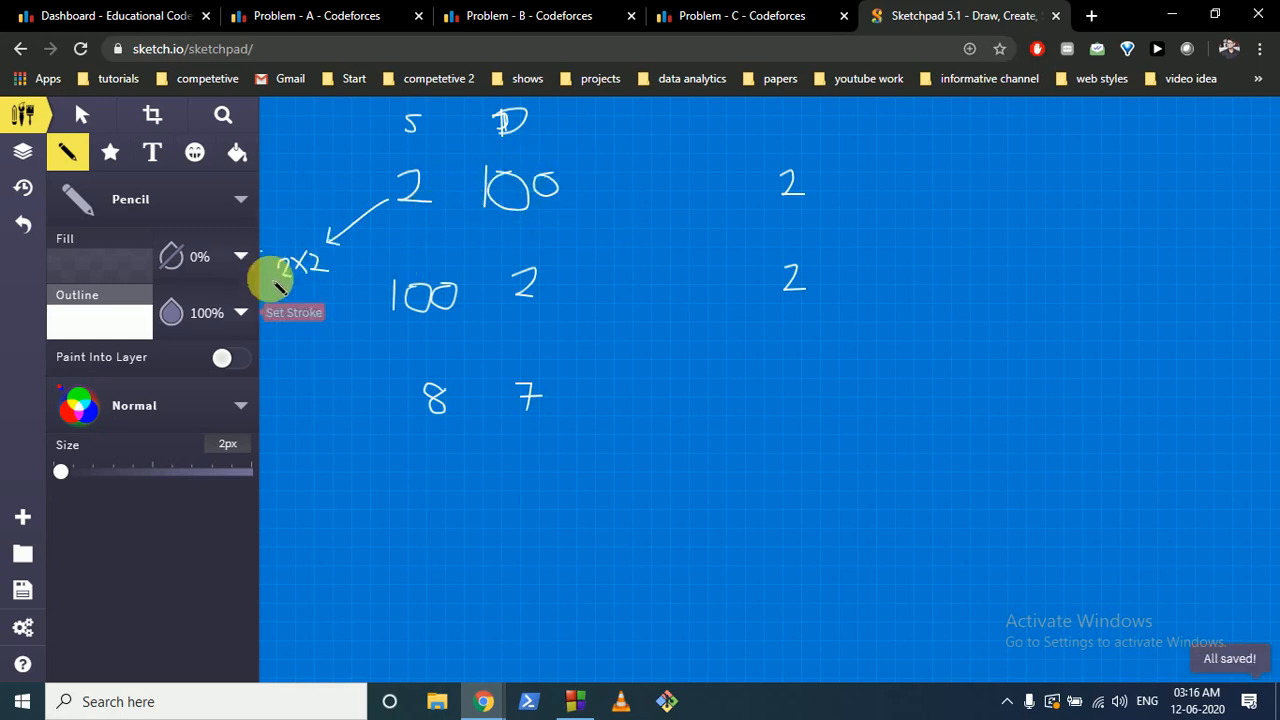
mouse_move(430, 176)
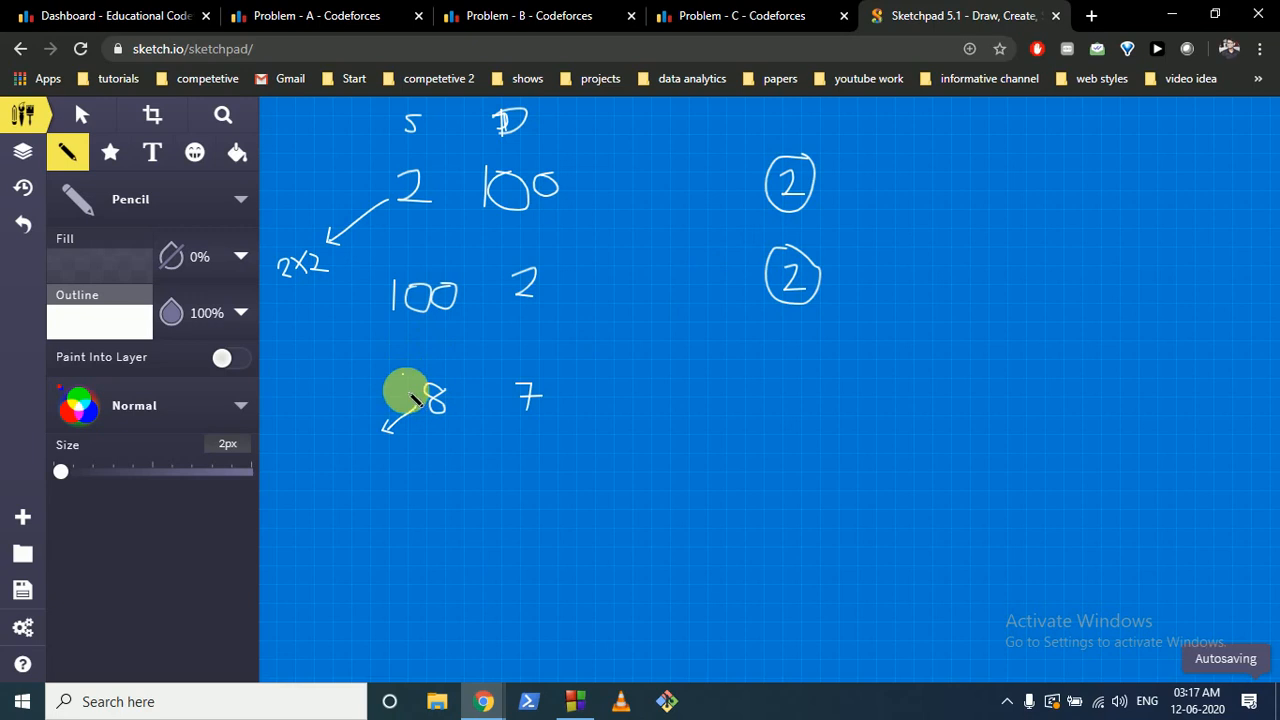
mouse_move(444, 450)
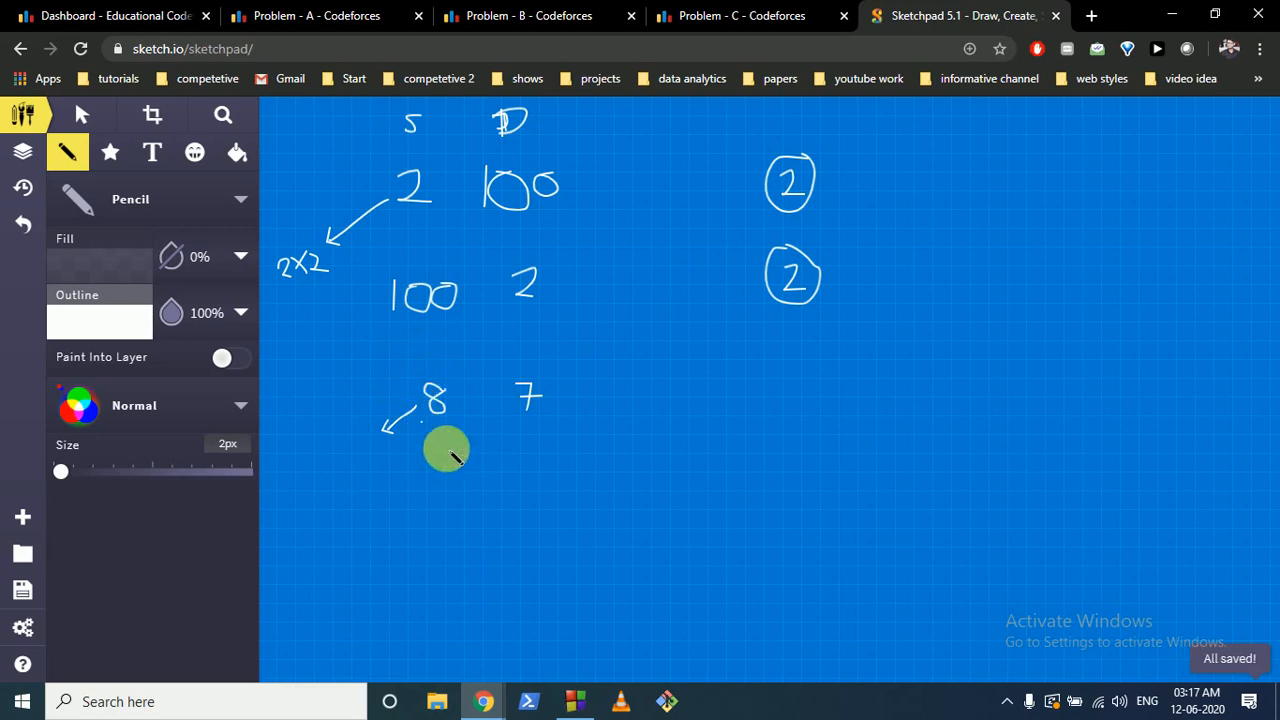
mouse_move(382, 468)
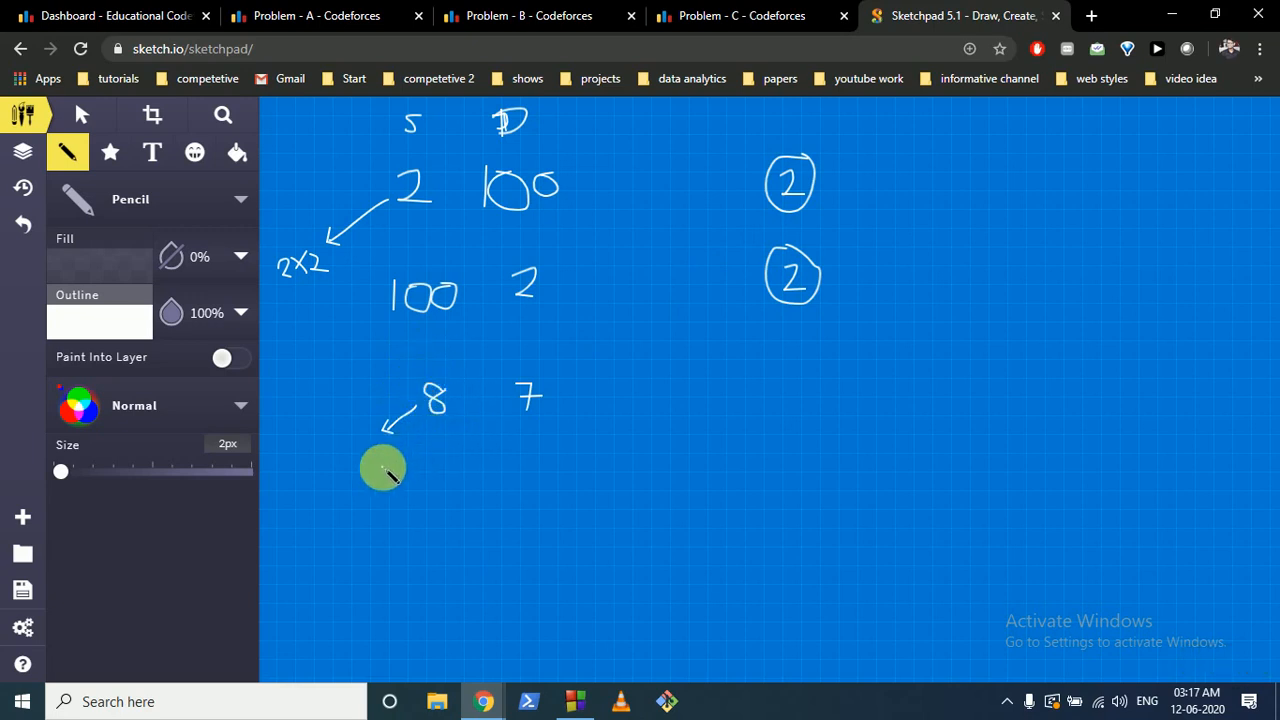
mouse_move(342, 460)
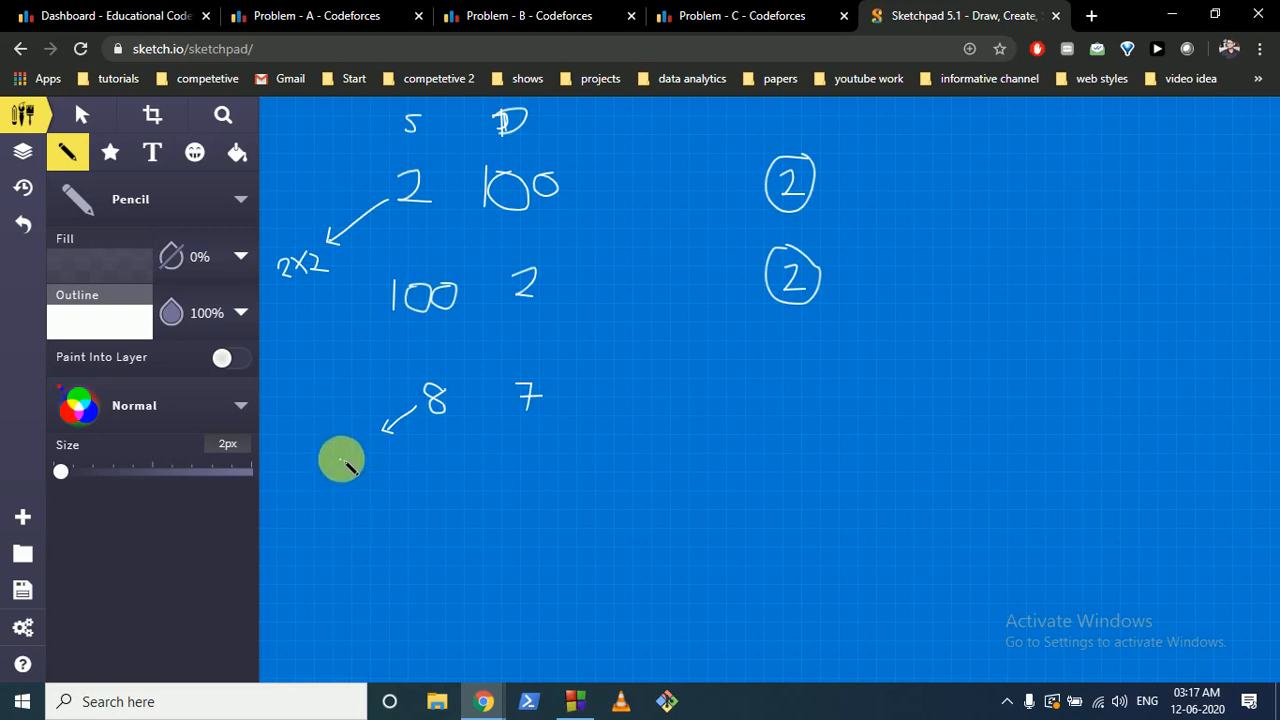
mouse_move(572, 376)
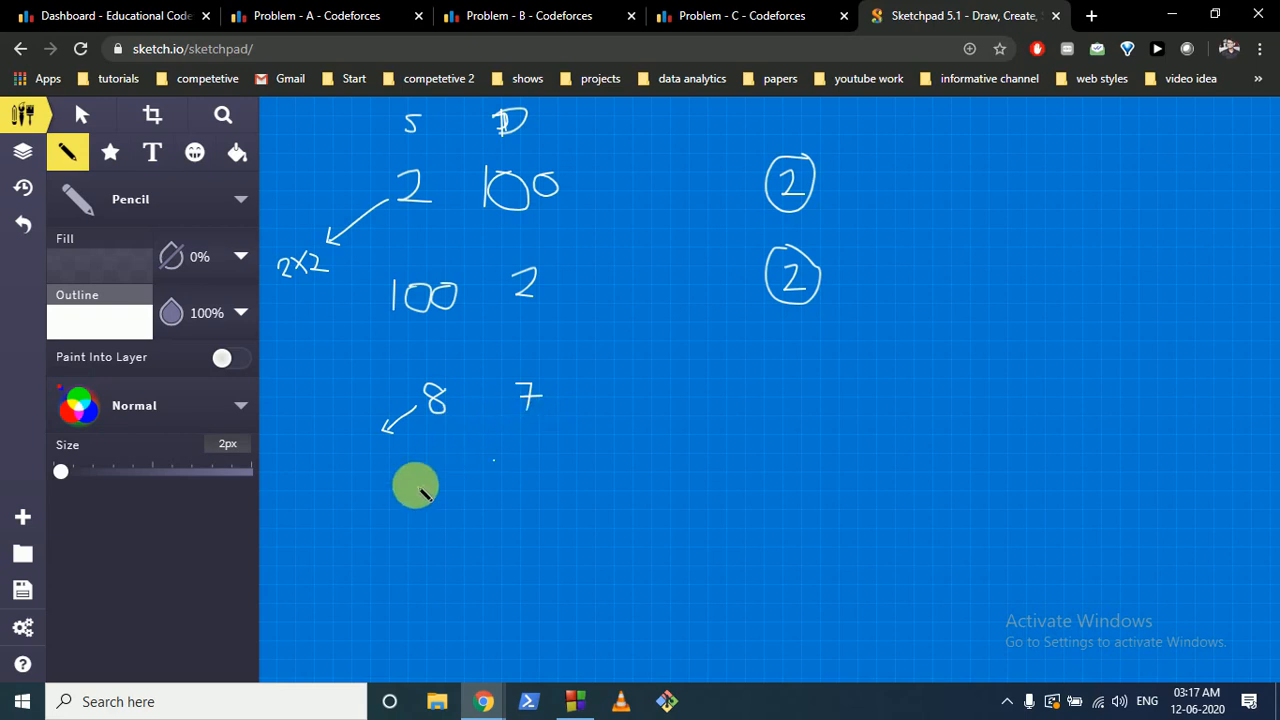
mouse_move(796, 378)
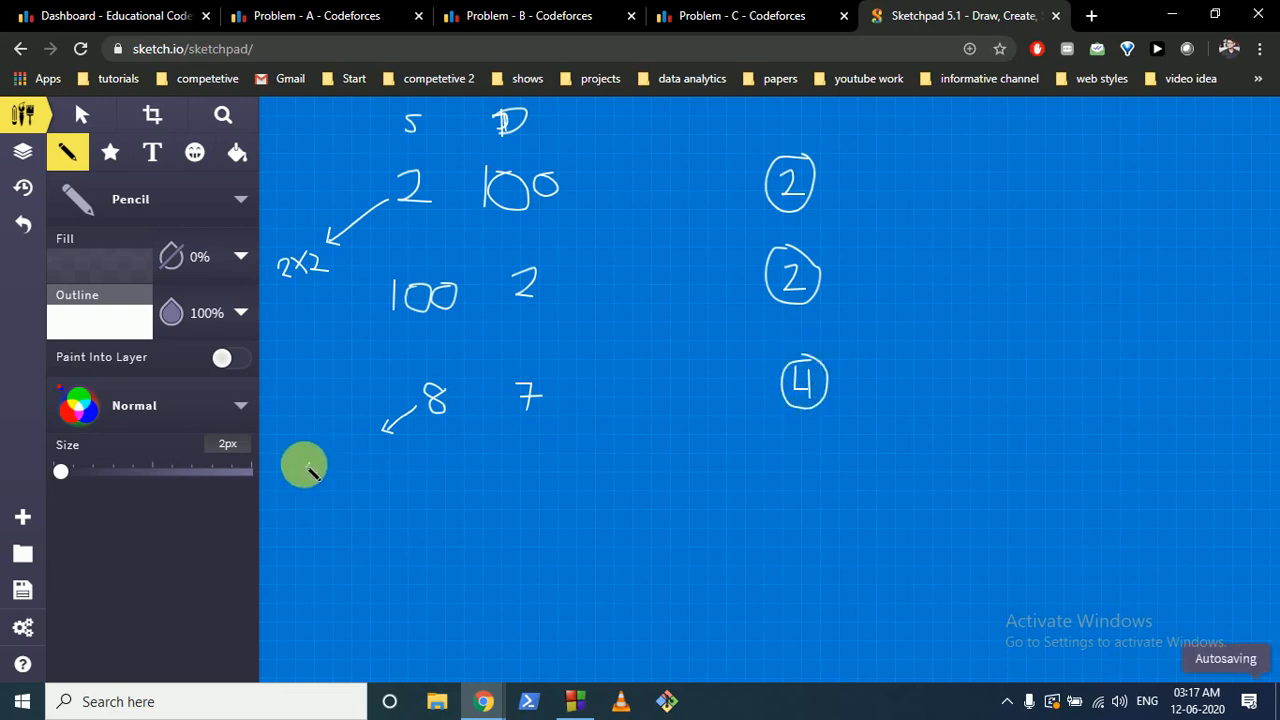
mouse_move(420, 410)
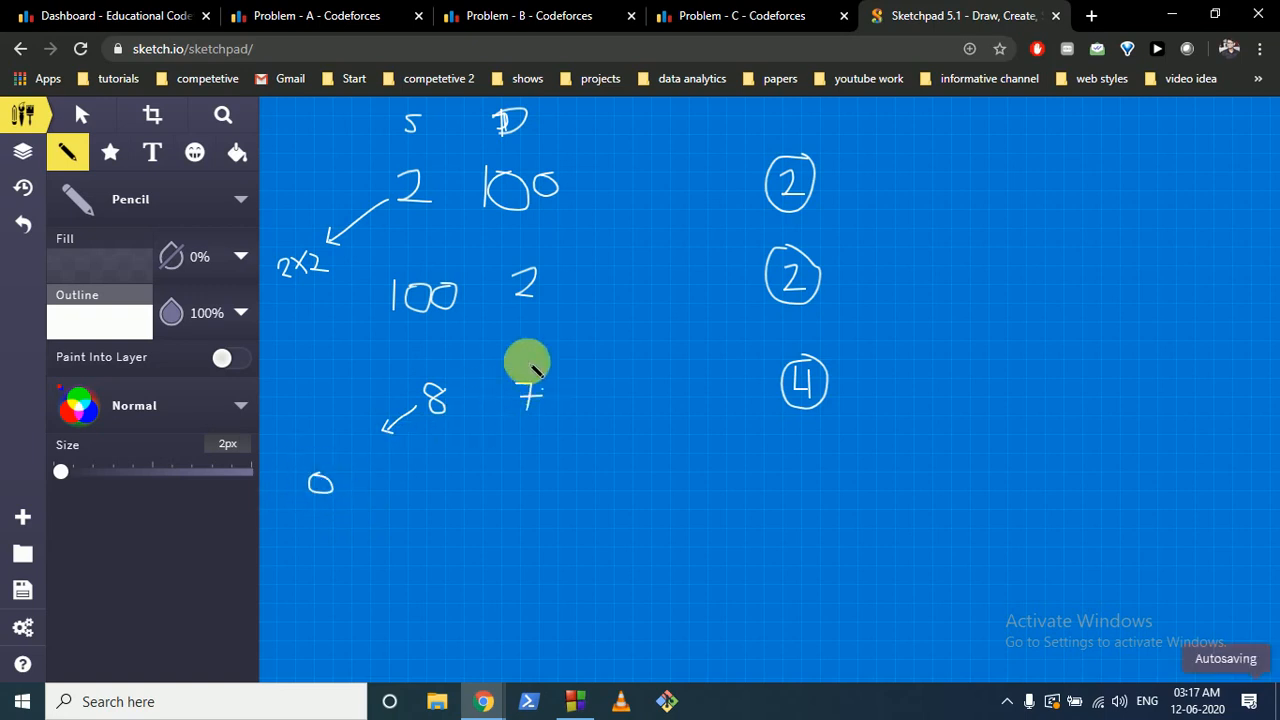
mouse_move(430, 420)
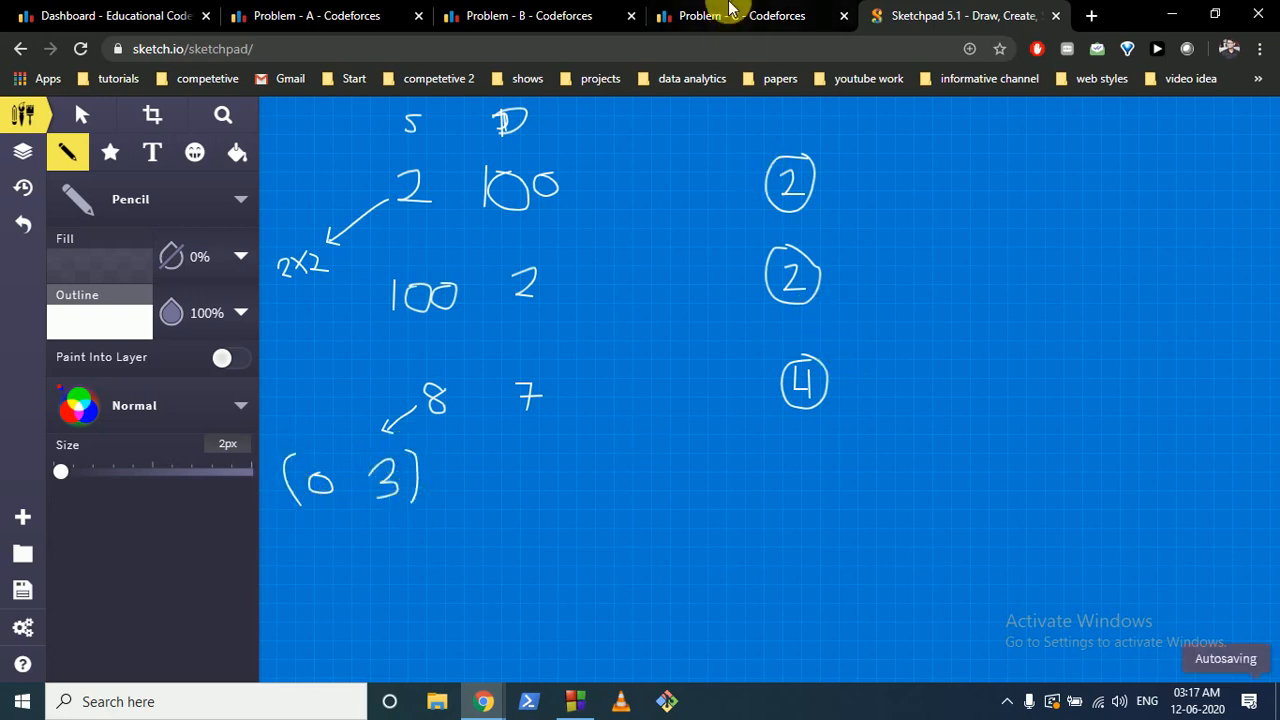
Step: Check the sample output on the problem page and return to the canvas to mark answers
left_click(320, 16)
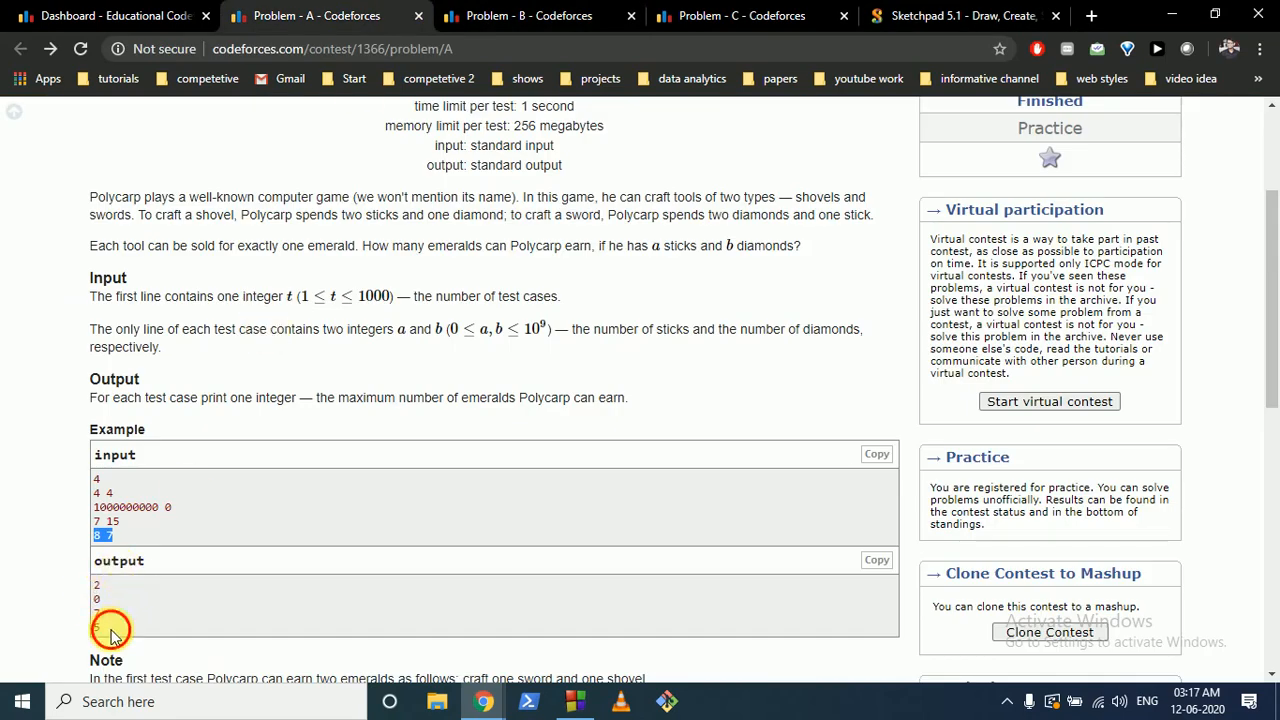
left_click(960, 16)
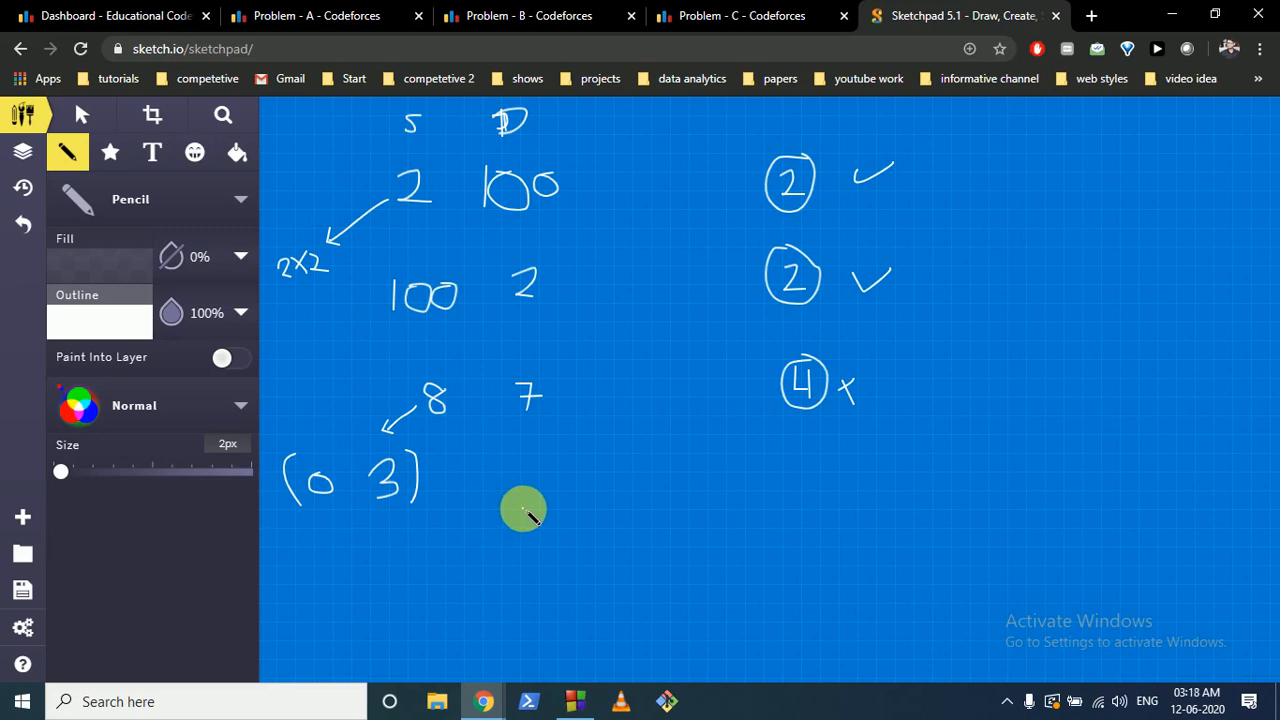
mouse_move(456, 404)
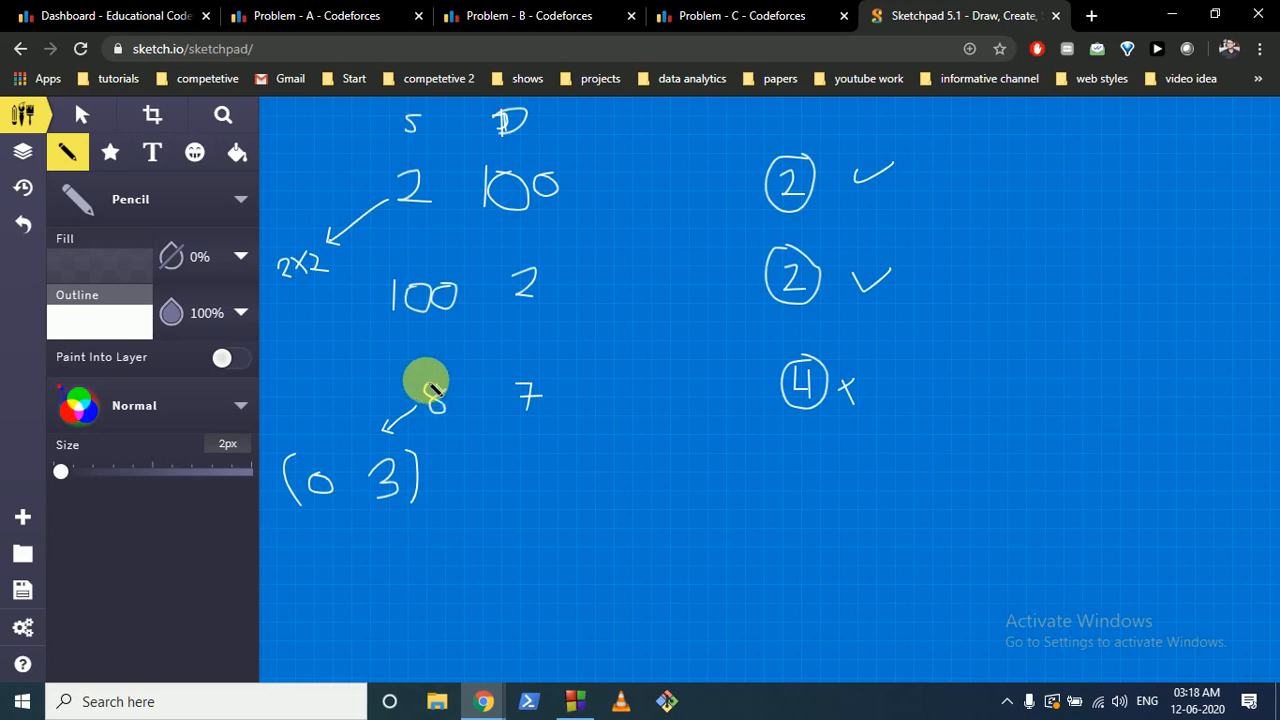
mouse_move(510, 400)
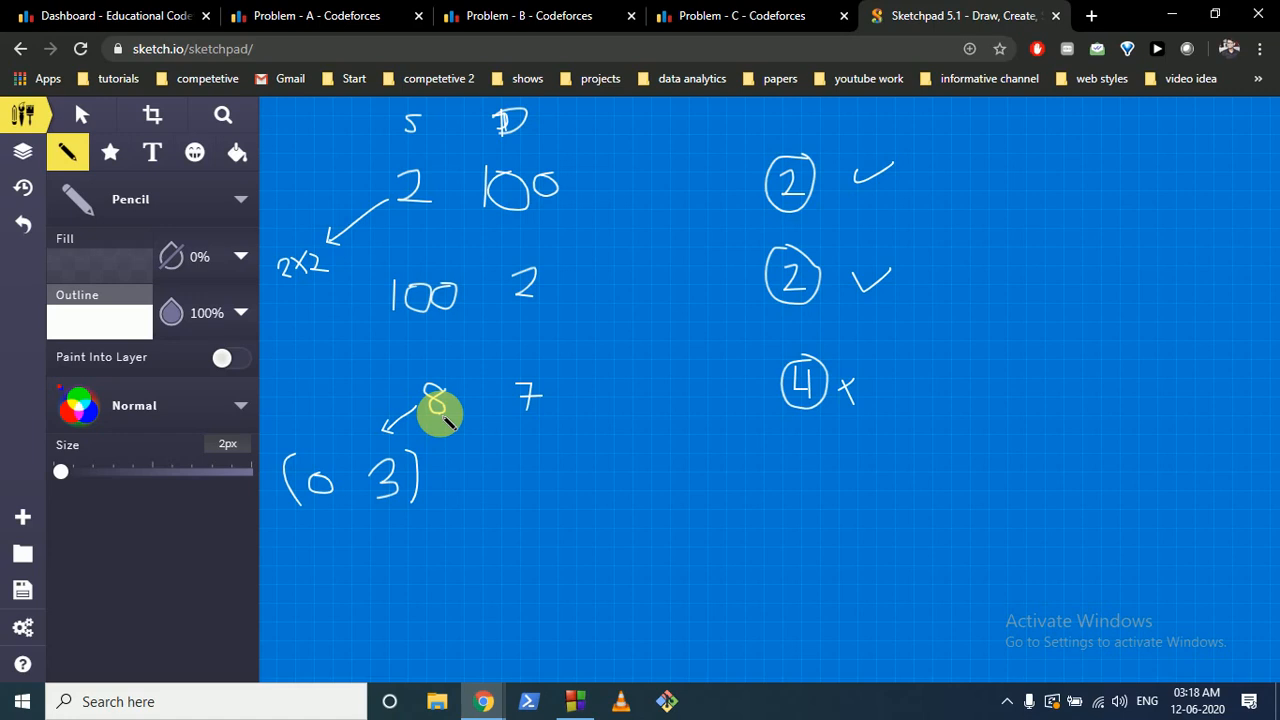
mouse_move(448, 480)
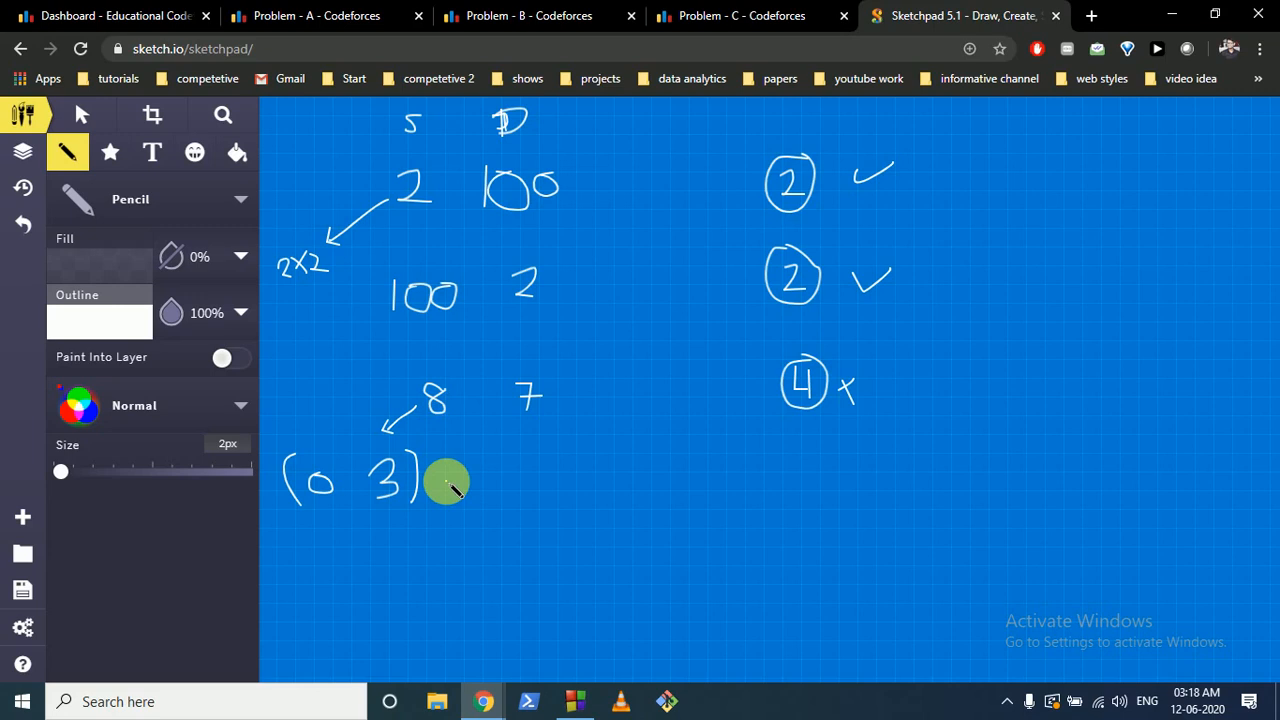
mouse_move(470, 498)
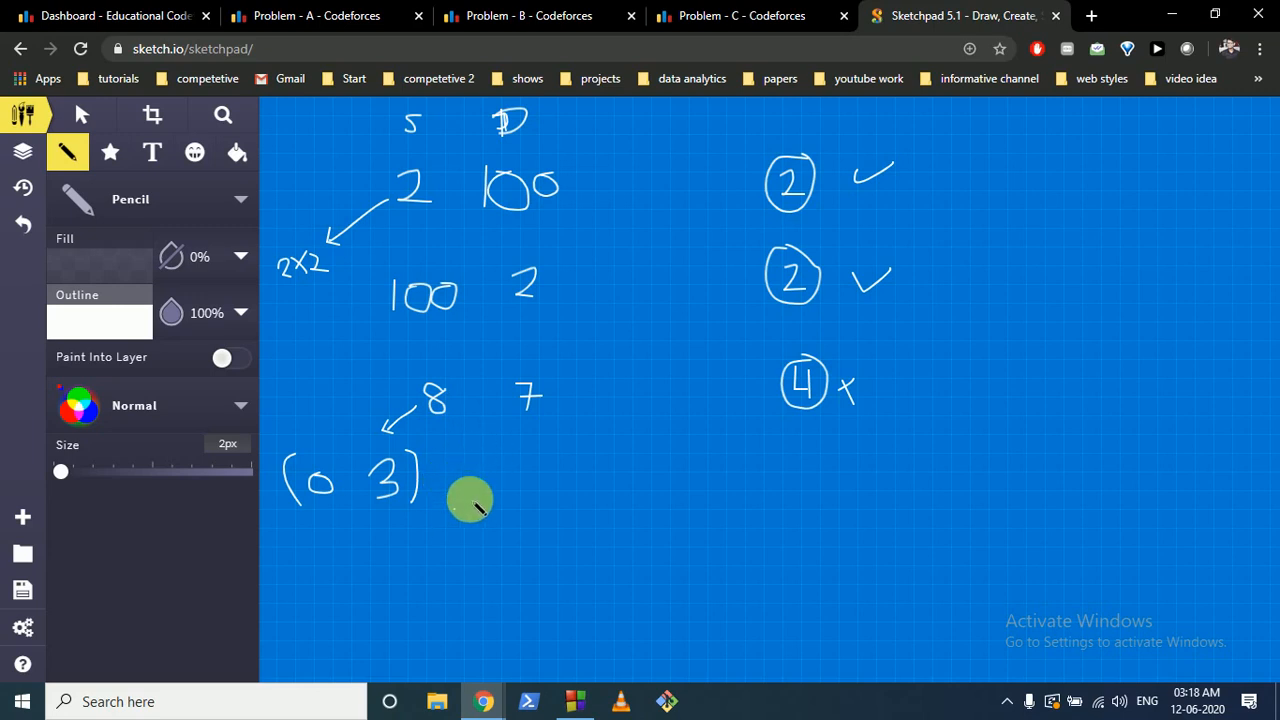
mouse_move(512, 524)
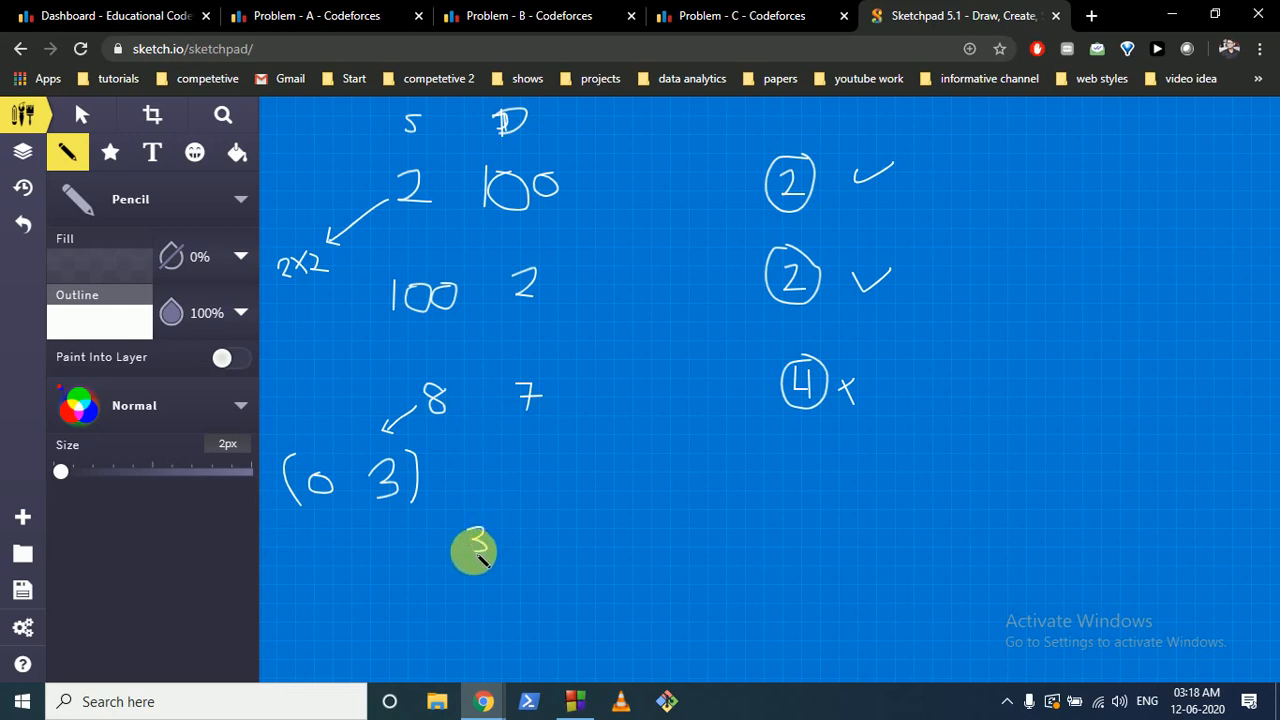
Step: Circle the 3 written below the pair (0 3)
left_click_drag(476, 550, 470, 540)
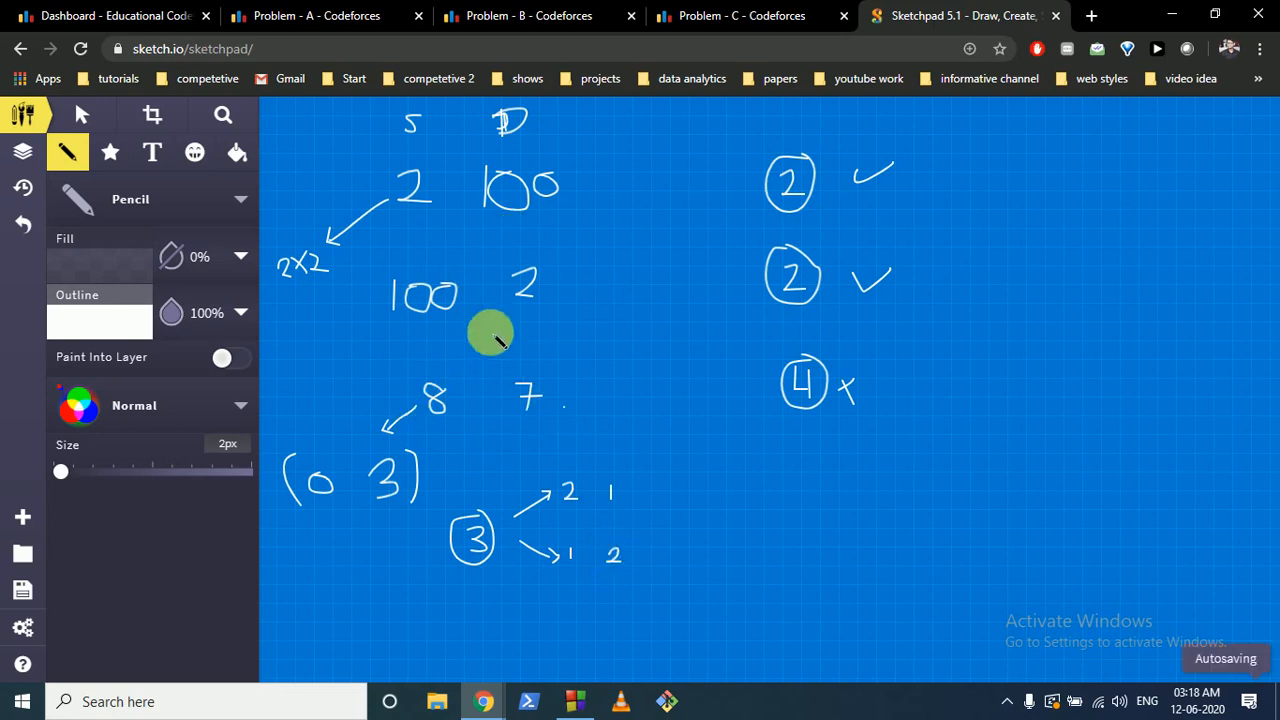
mouse_move(500, 396)
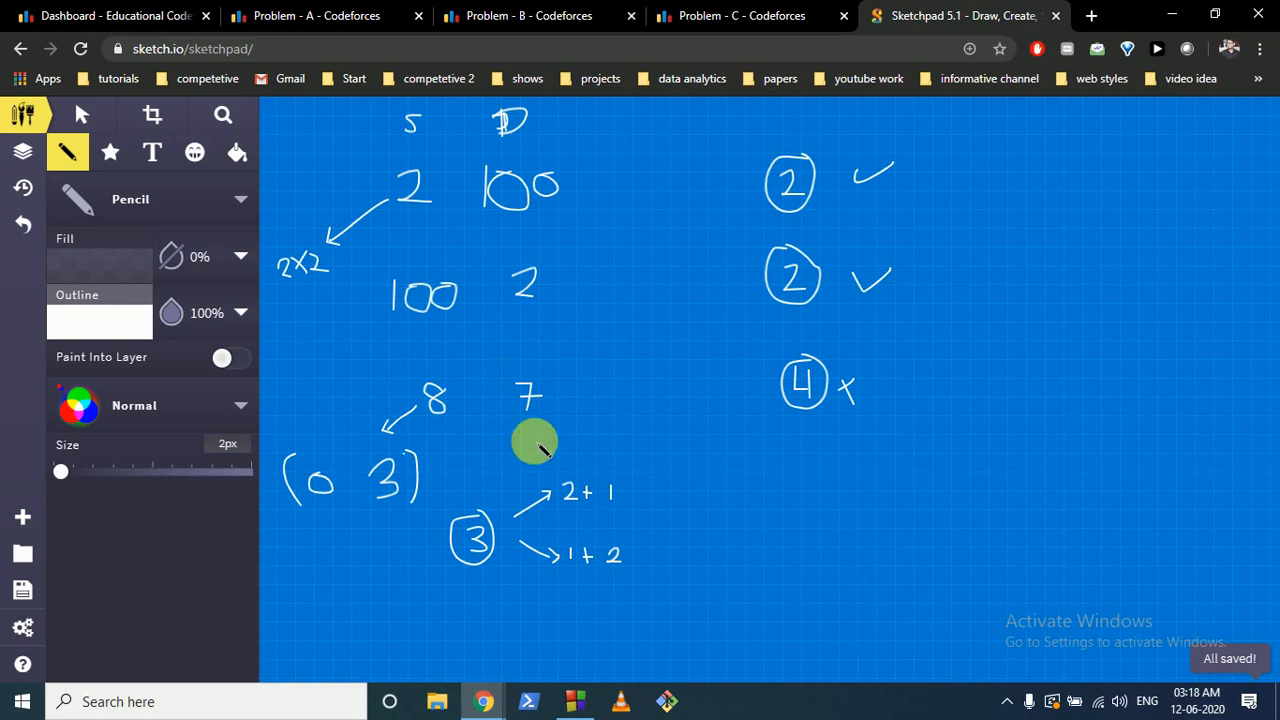
mouse_move(528, 398)
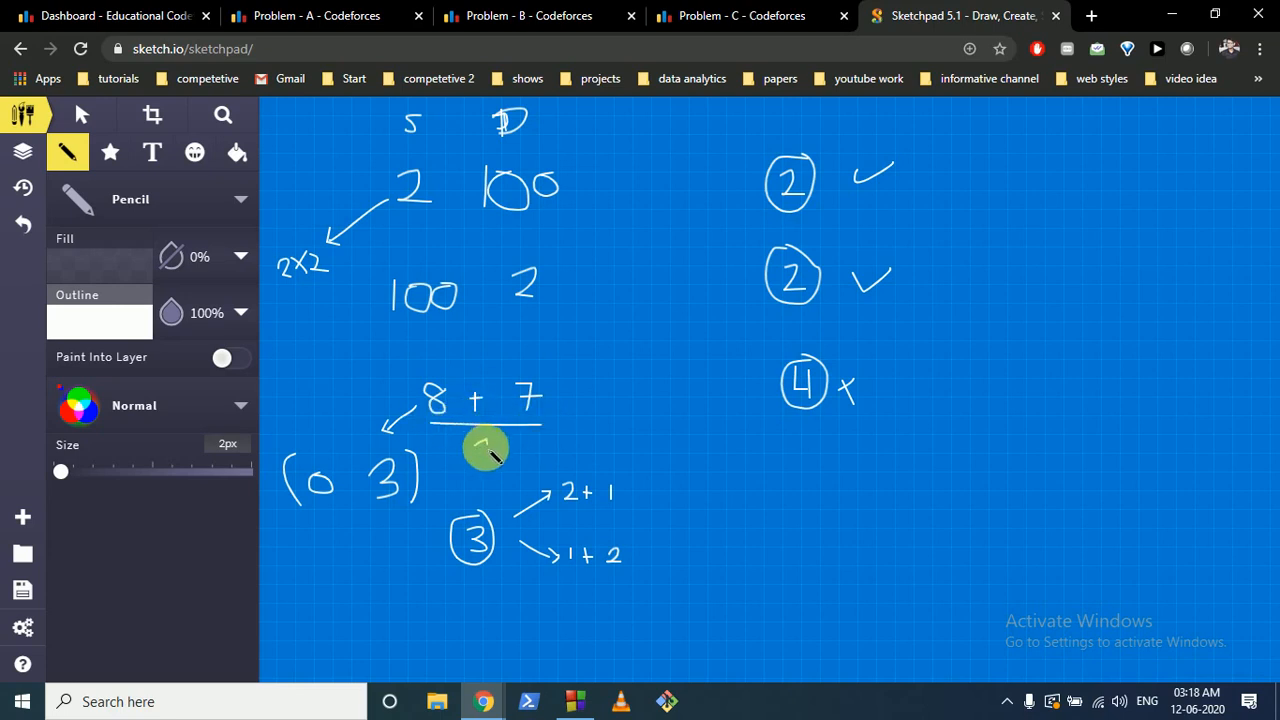
Step: Write 3 under the 8 + 7 fraction bar and the result 15/3 = 5 after the equals sign
left_click_drag(484, 456, 550, 432)
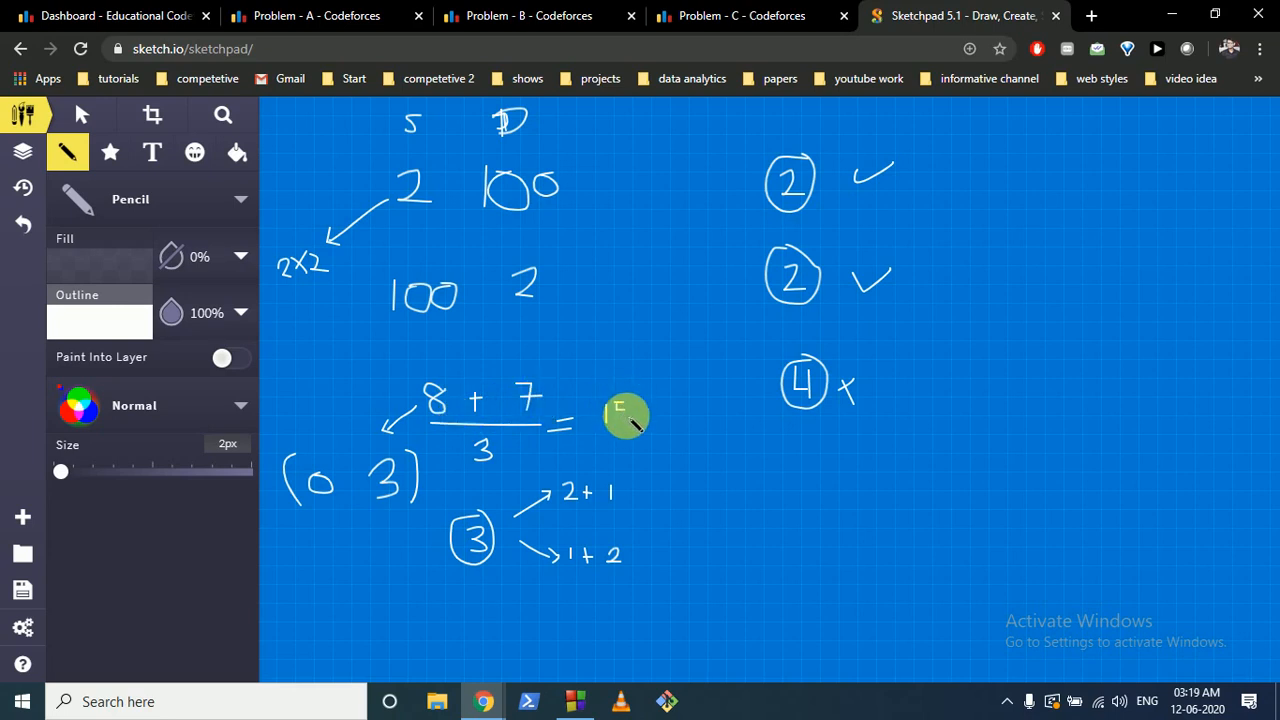
left_click_drag(604, 410, 644, 444)
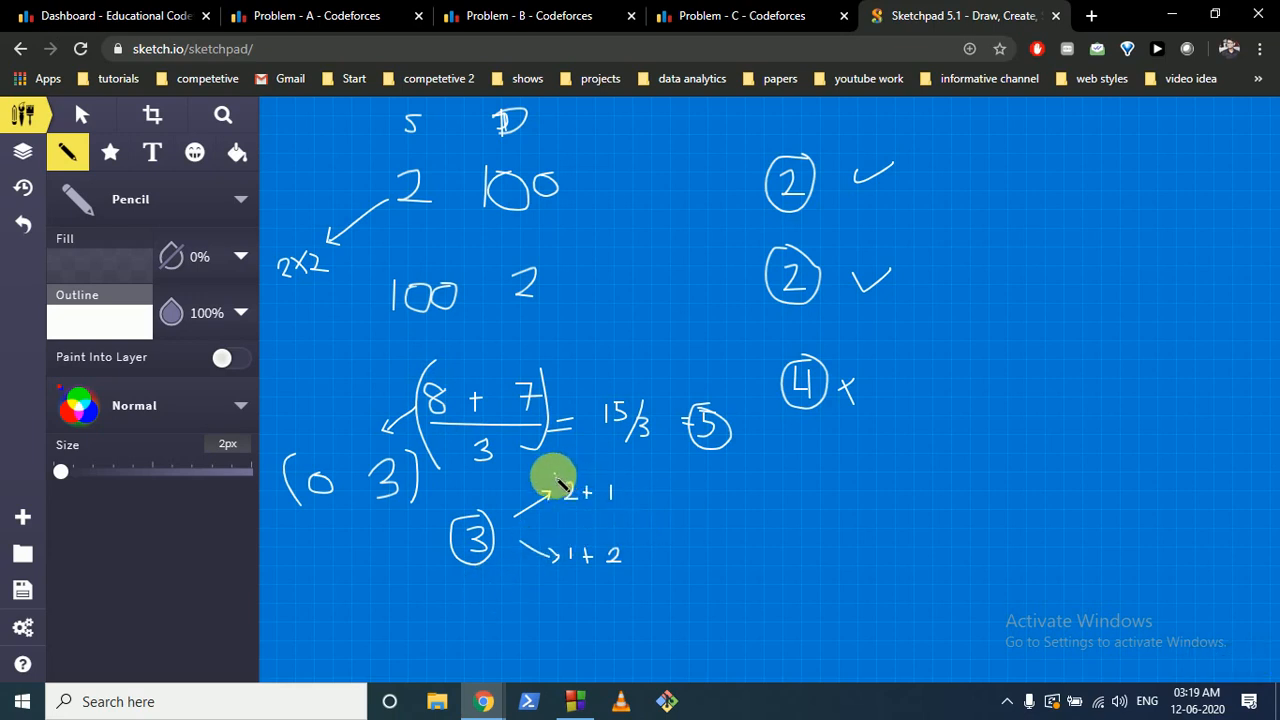
mouse_move(548, 510)
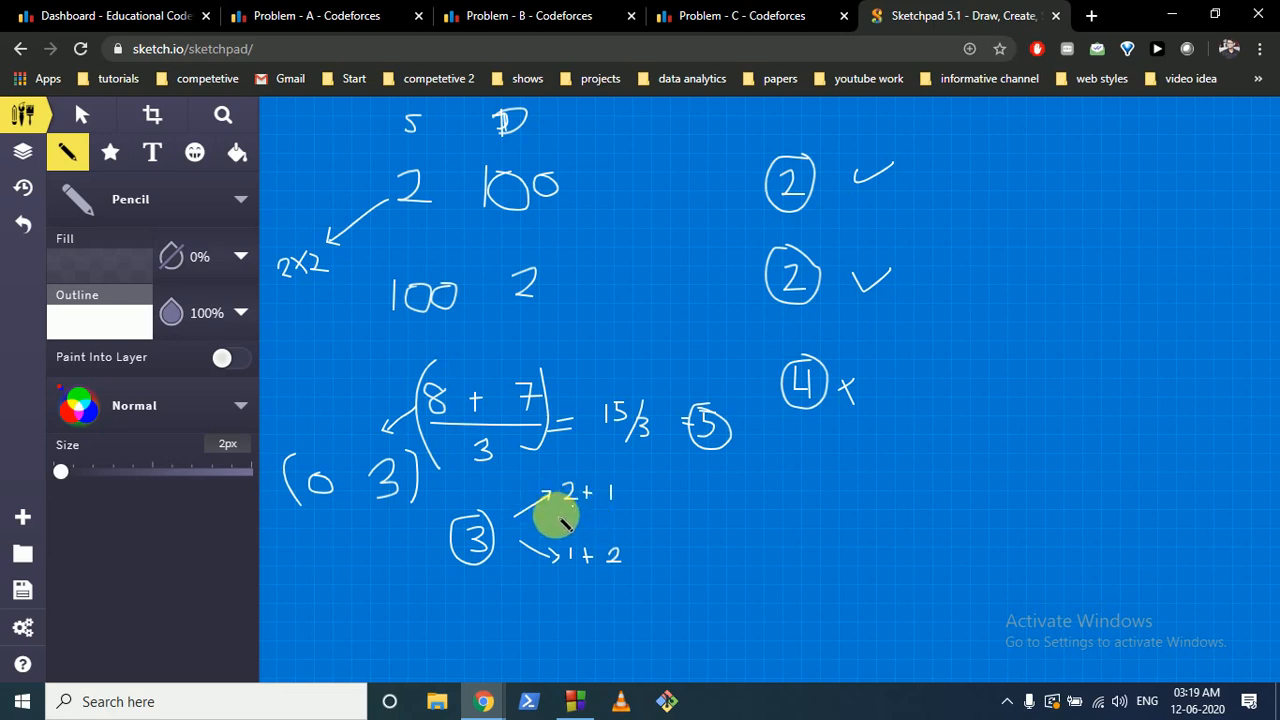
mouse_move(564, 540)
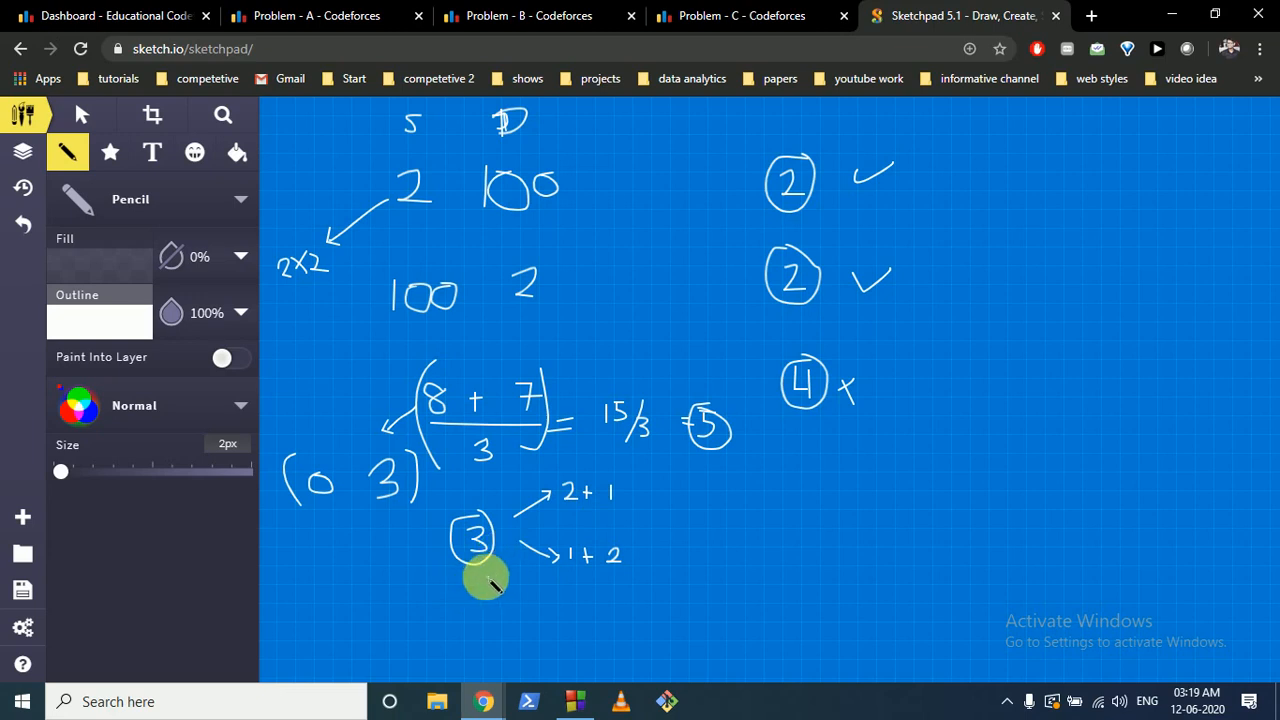
mouse_move(650, 584)
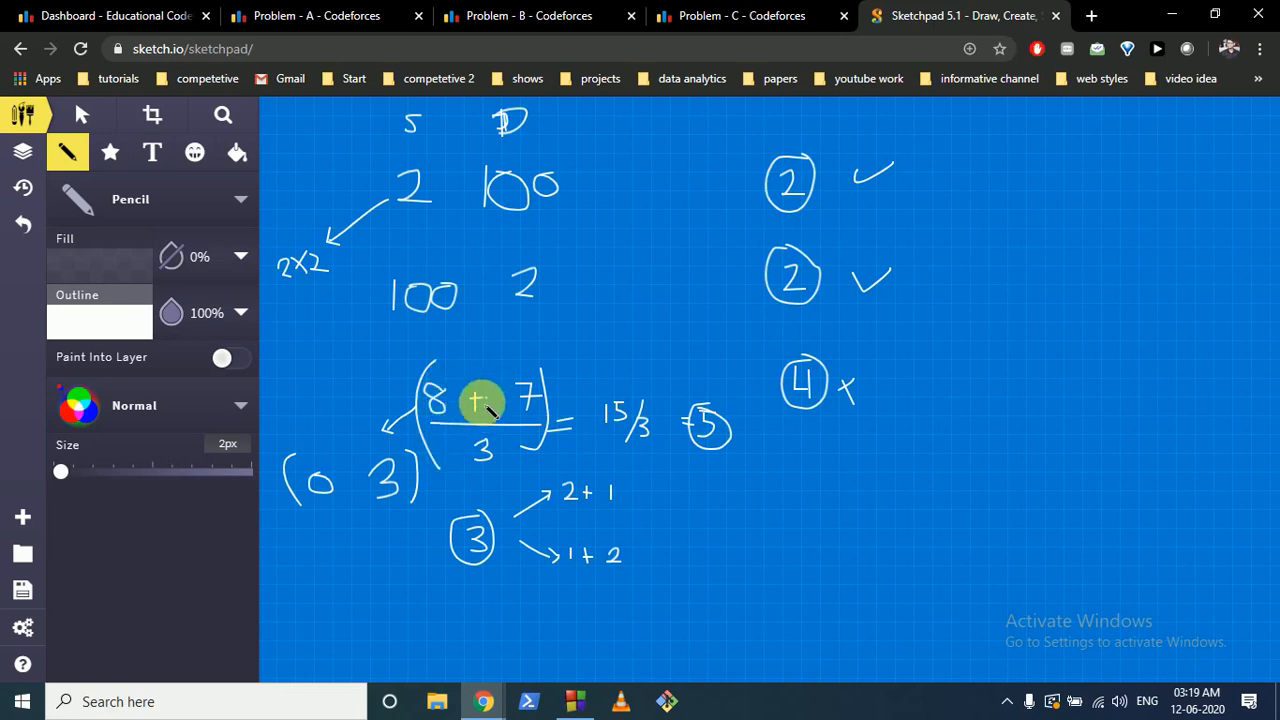
mouse_move(504, 456)
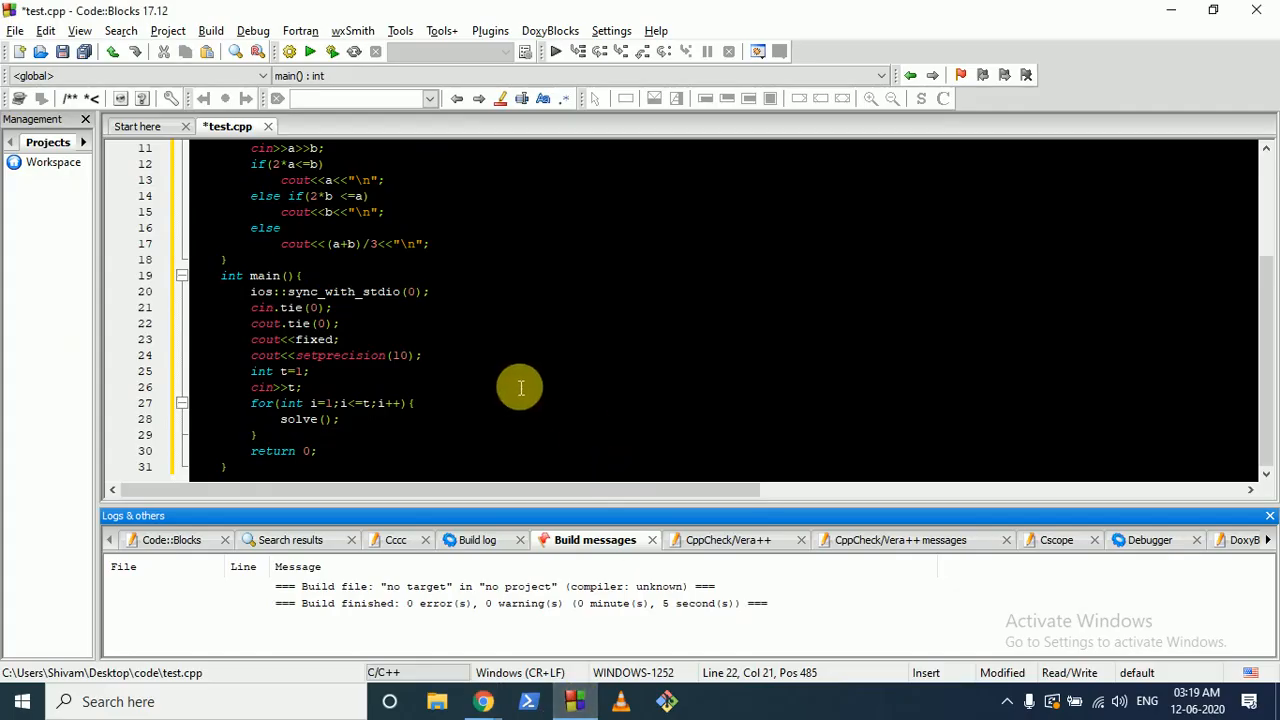
scroll("up", 3)
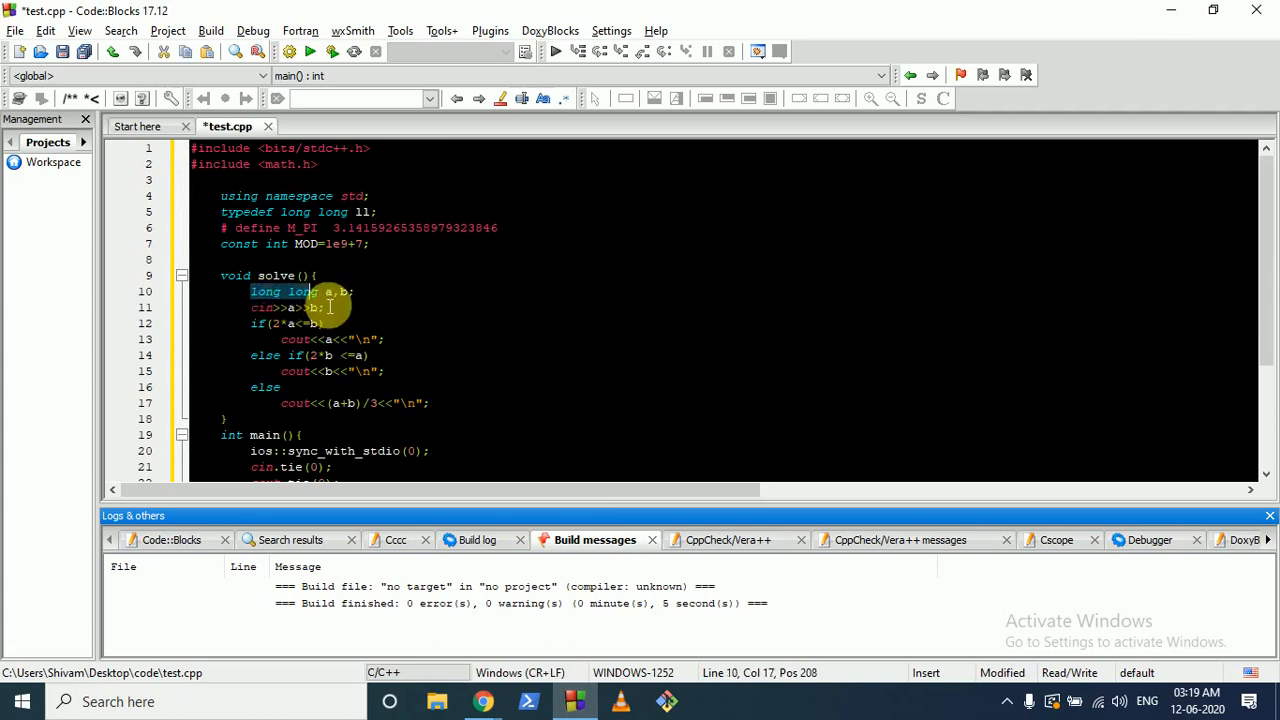
left_click(324, 308)
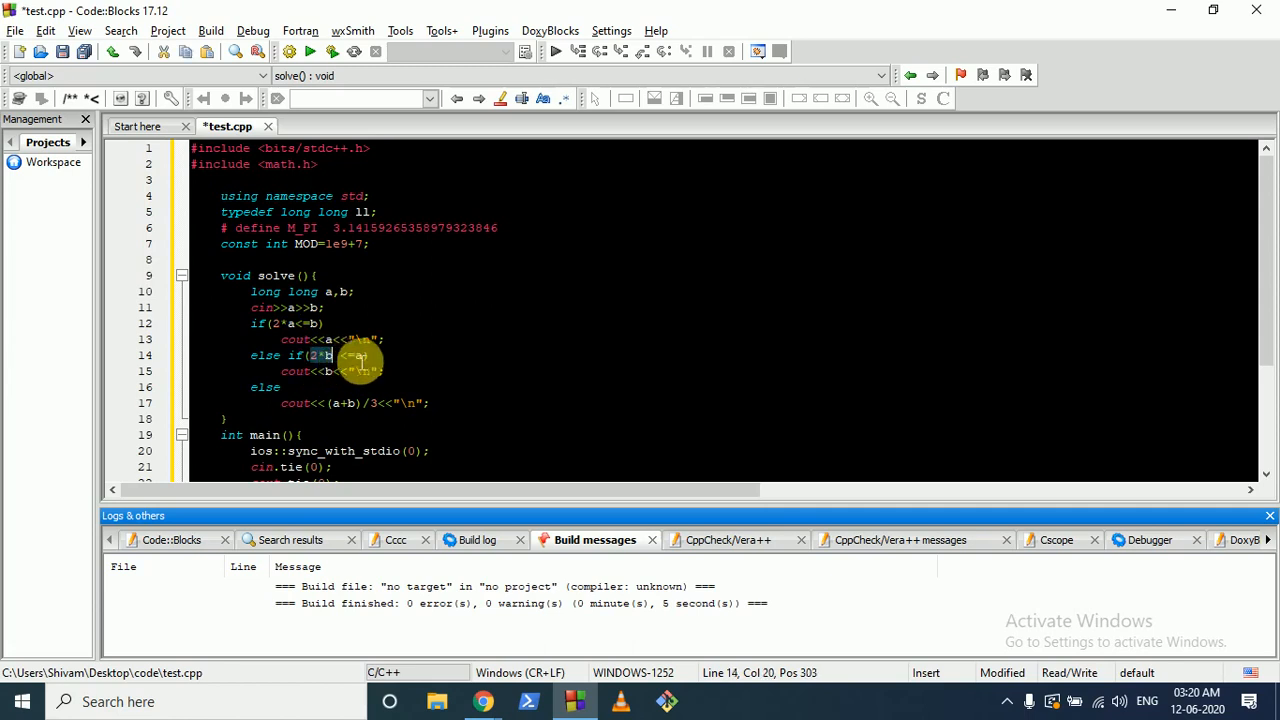
mouse_move(398, 394)
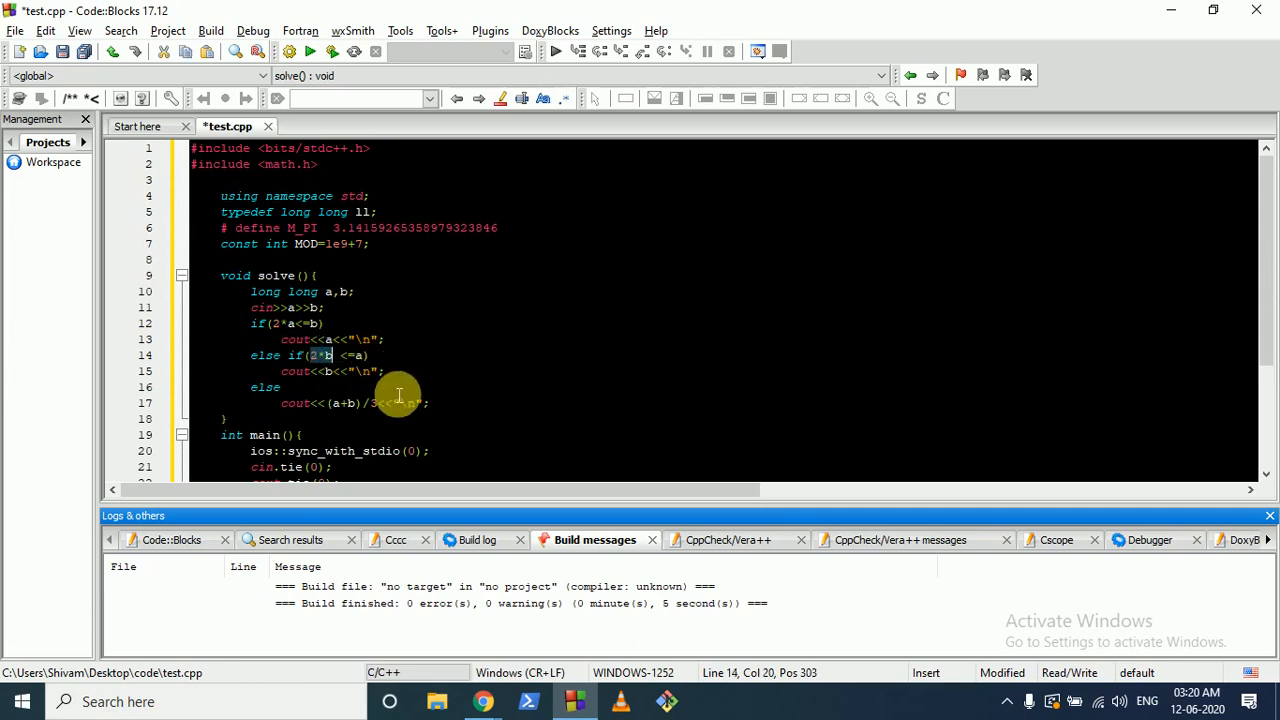